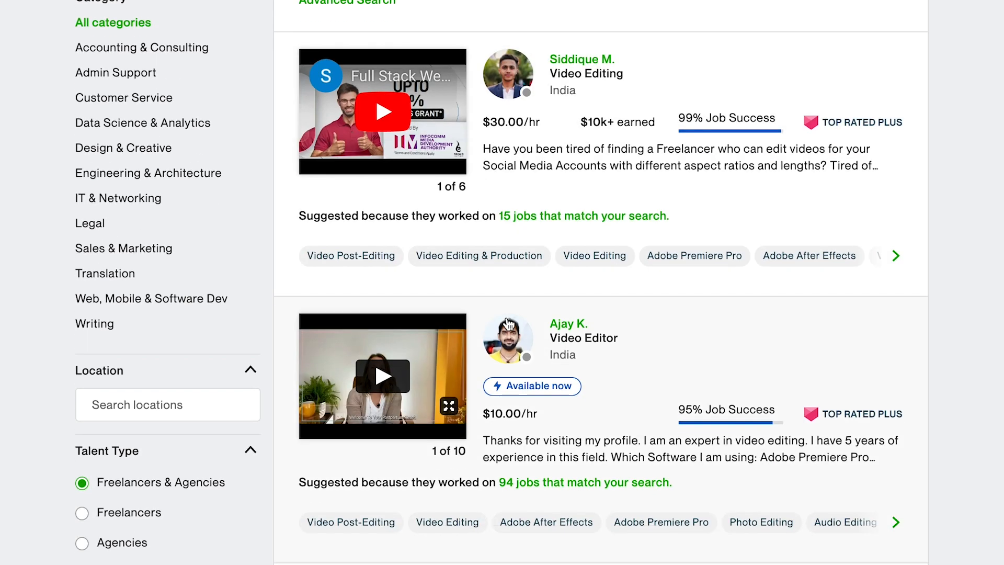
Open the 'Short Video Ads from Digital Marketer' freelancer's profile from the Upwork video-editor results.
scroll(down, 3)
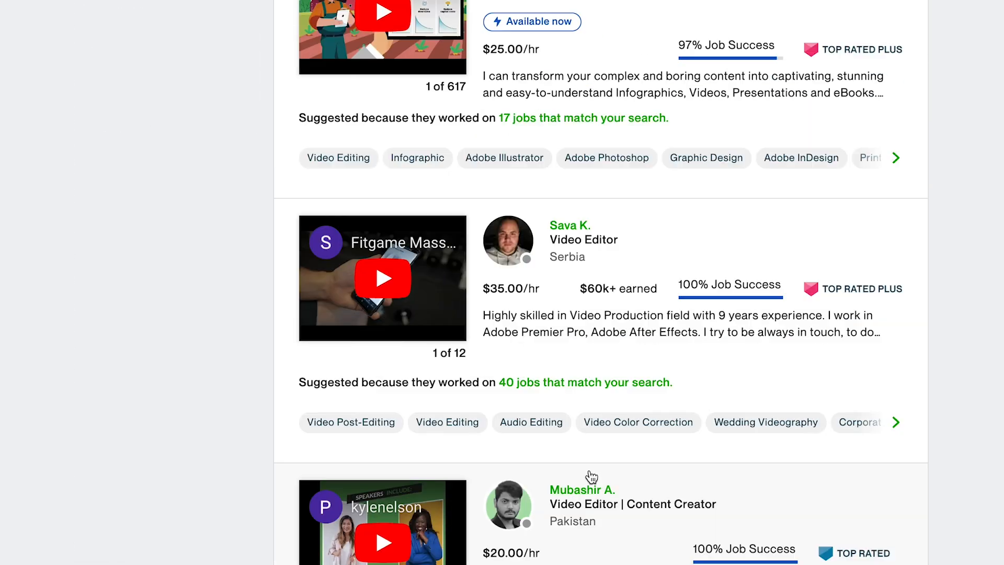
scroll(down, 3)
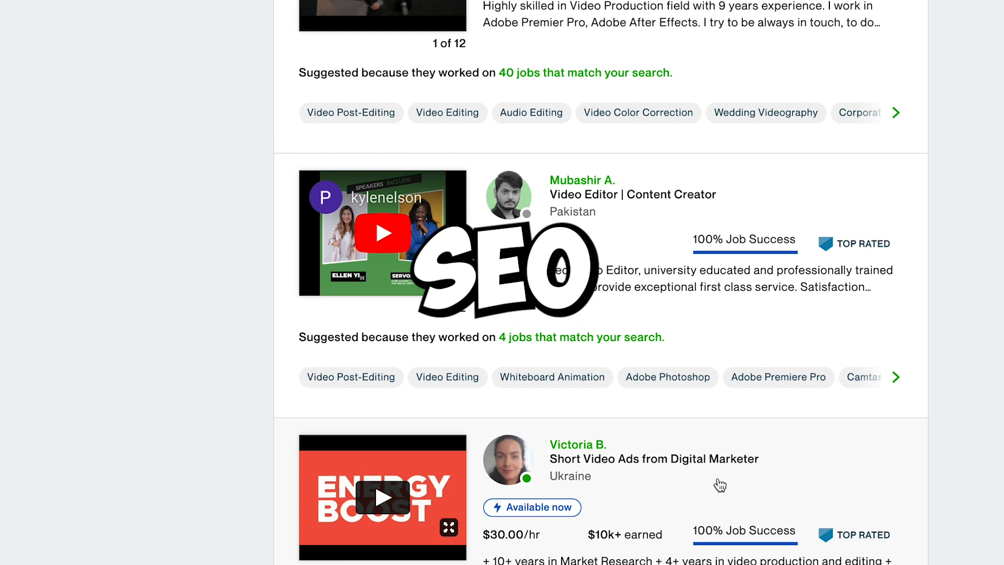
click(578, 443)
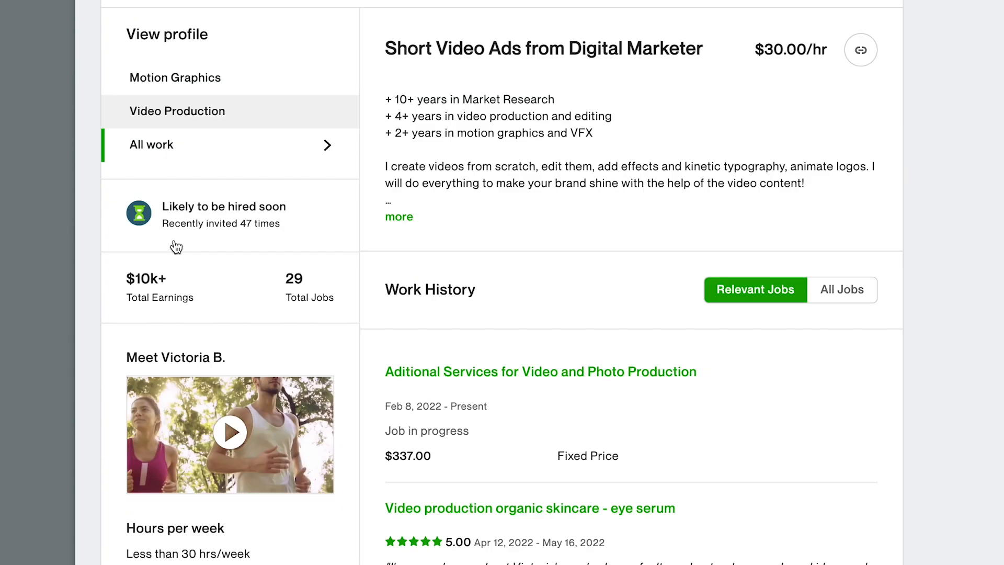
scroll(down, 3)
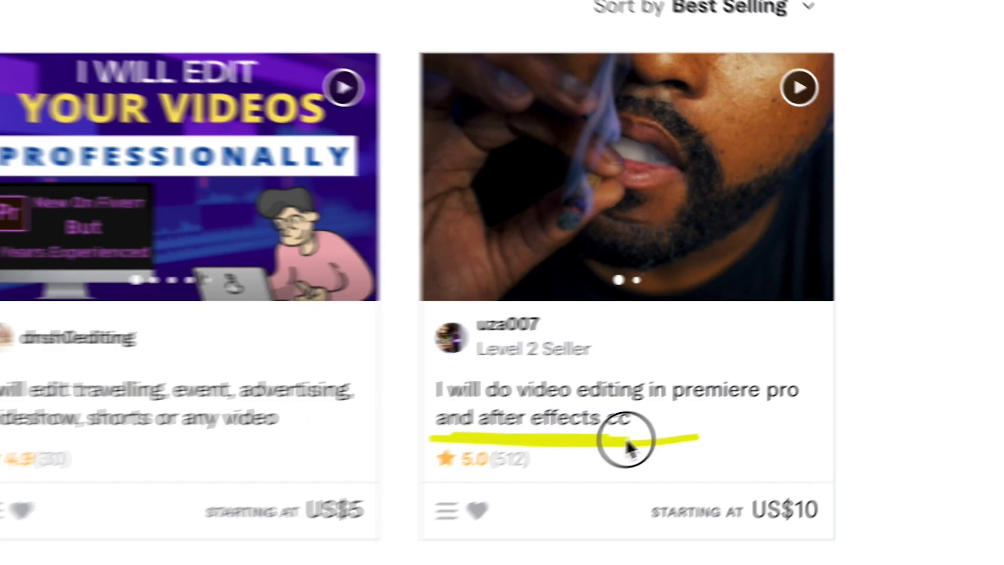
scroll(down, 3)
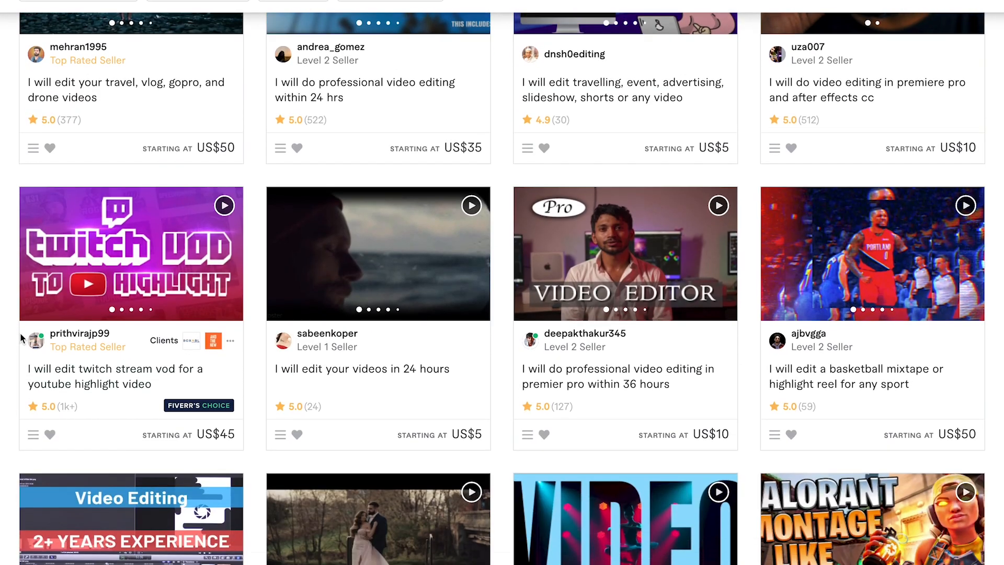
scroll(down, 3)
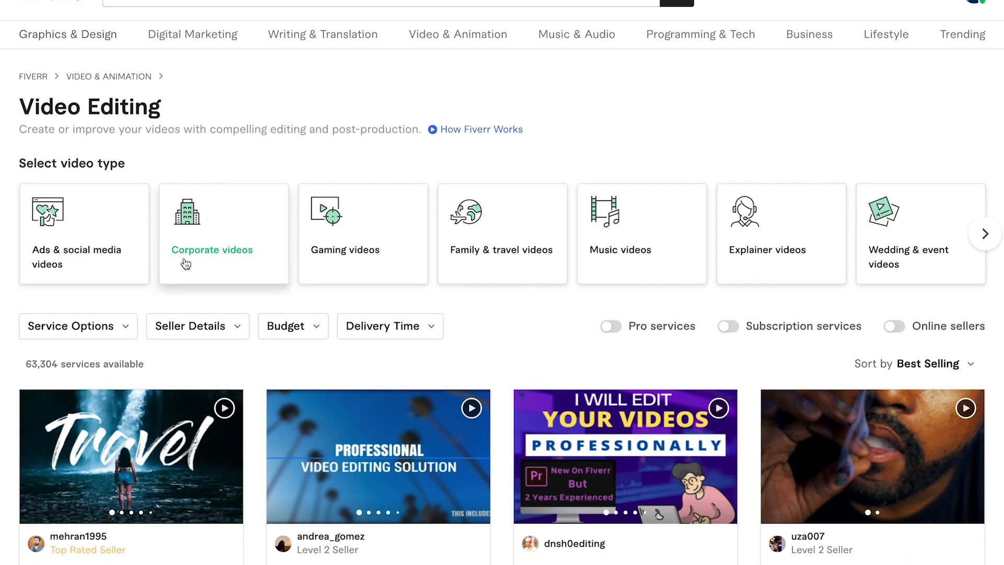
mouse_move(617, 398)
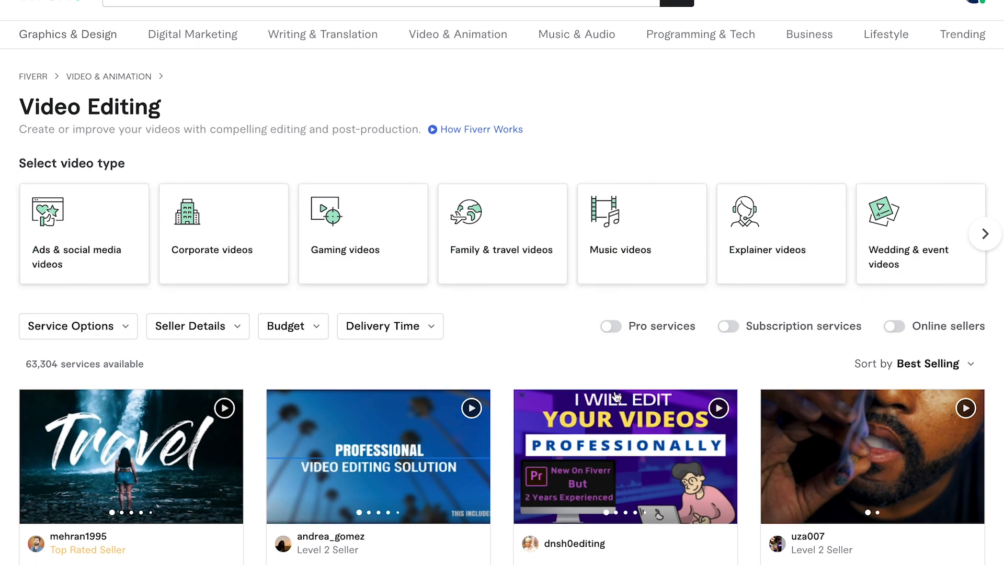
scroll(down, 3)
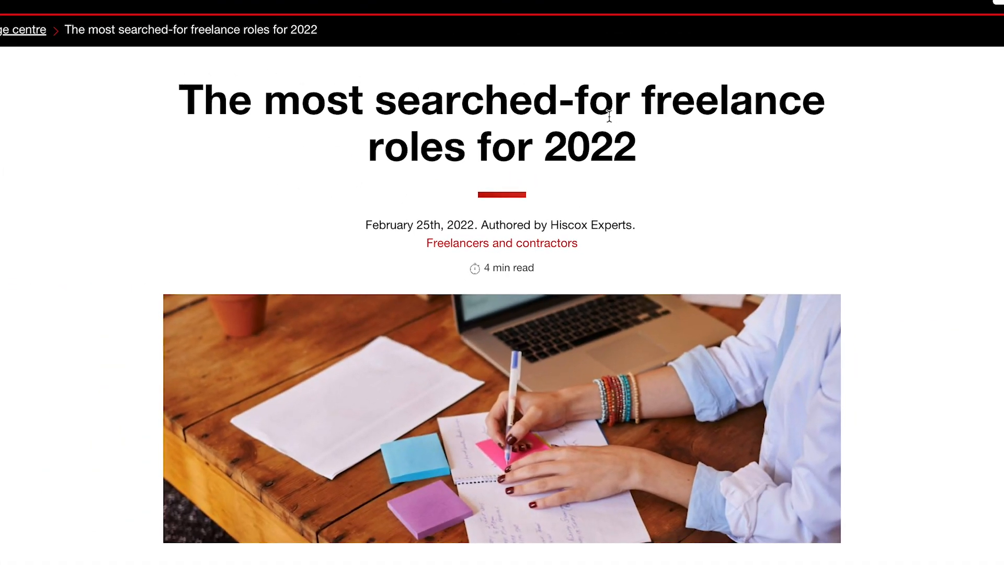
drag(183, 99, 634, 148)
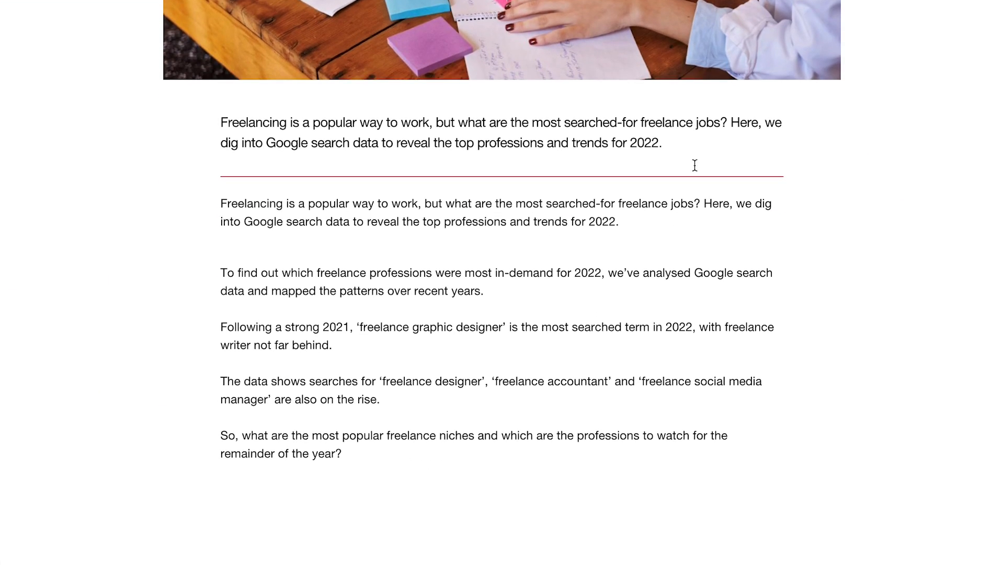
scroll(down, 3)
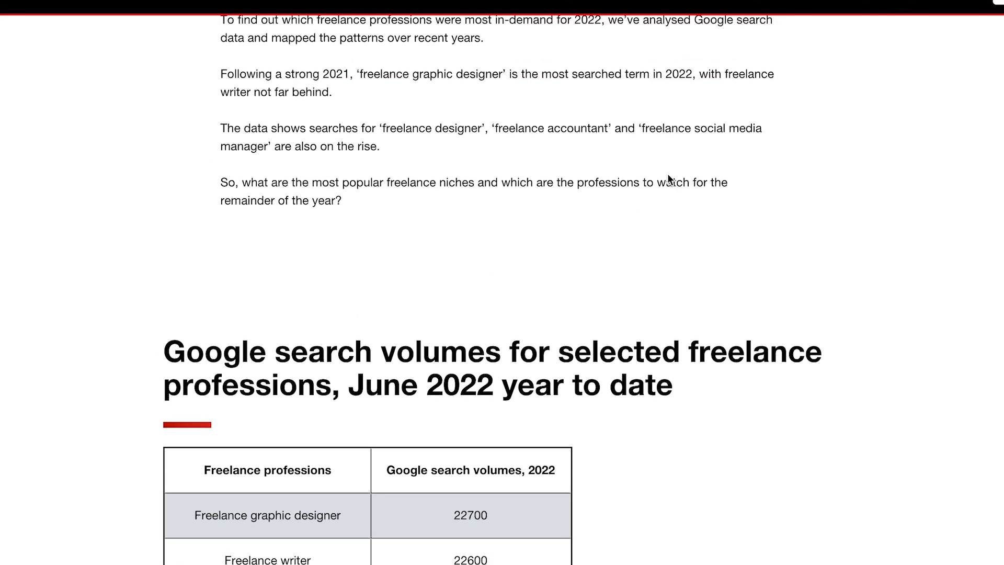
scroll(down, 3)
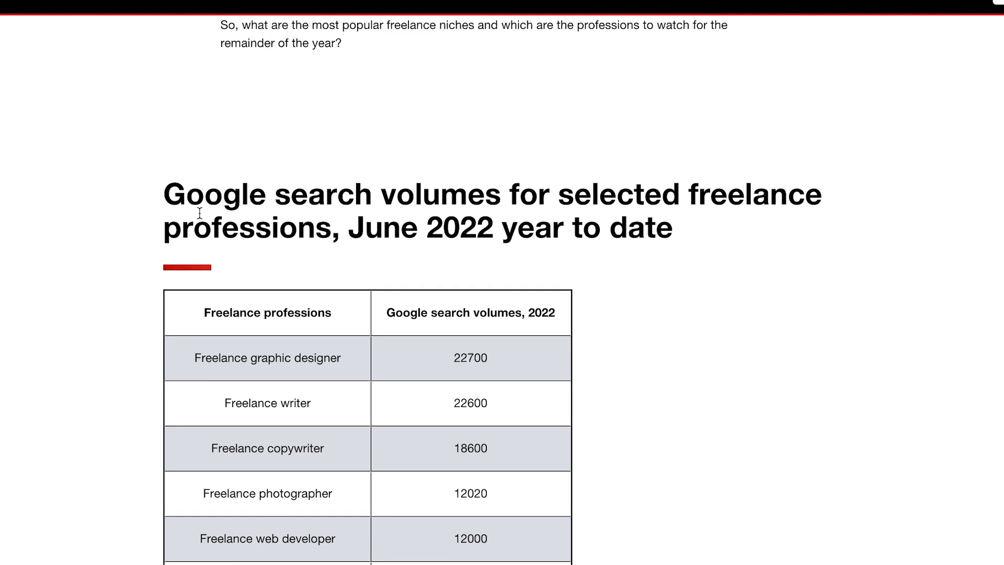
scroll(down, 3)
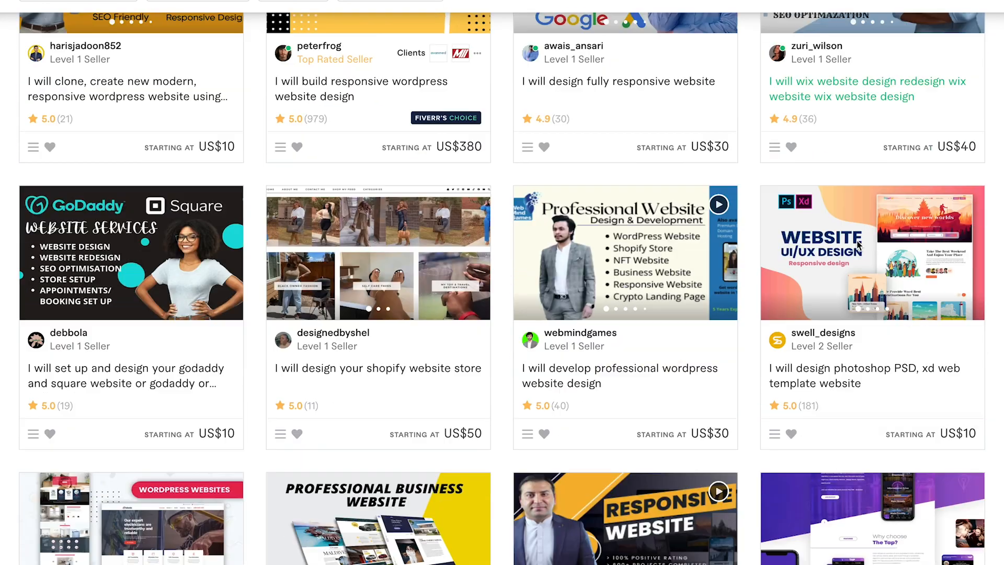
Show the Graphics & Design subcategory menu over the Website Design listings (25,801 services).
scroll(down, 3)
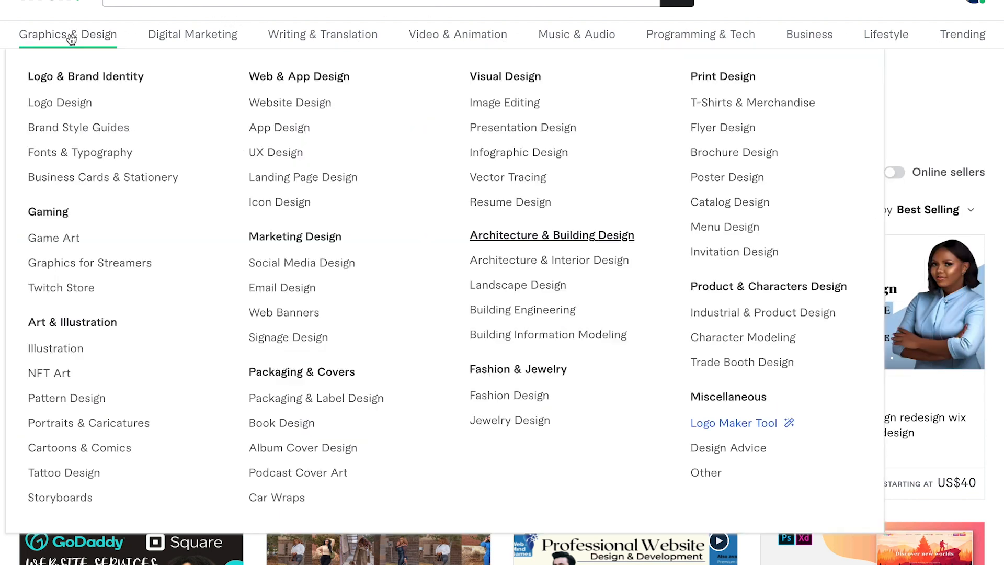
mouse_move(133, 43)
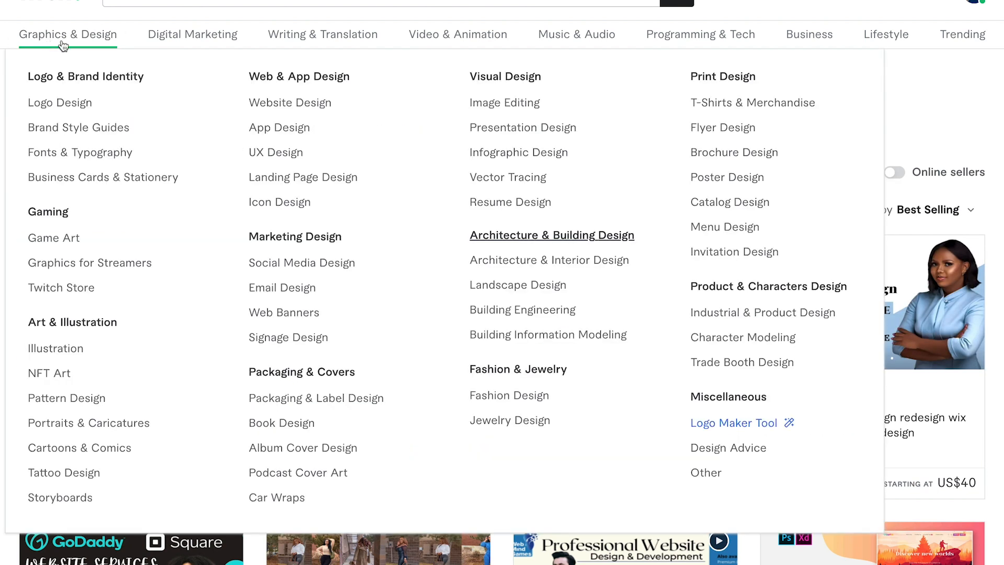
mouse_move(167, 115)
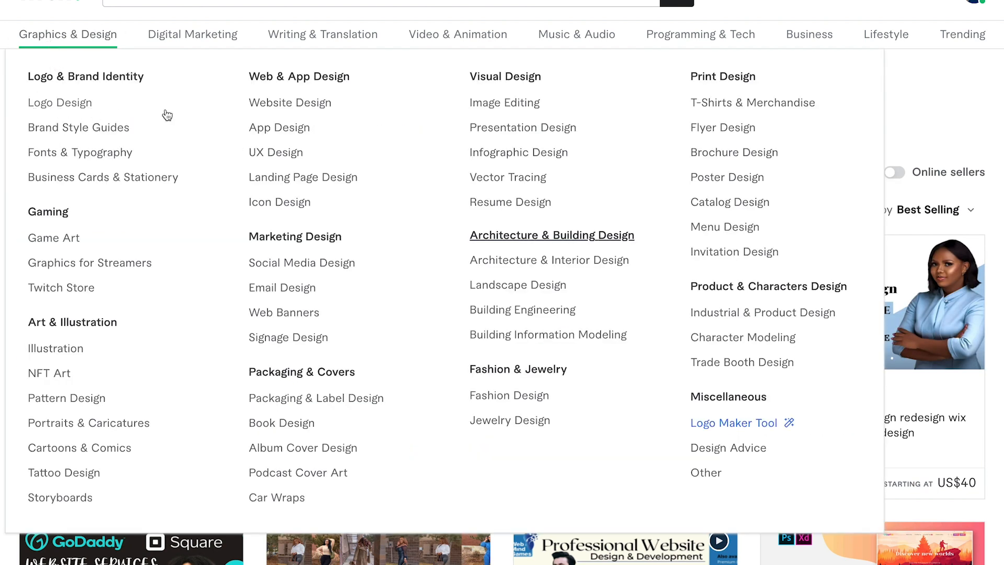
mouse_move(679, 151)
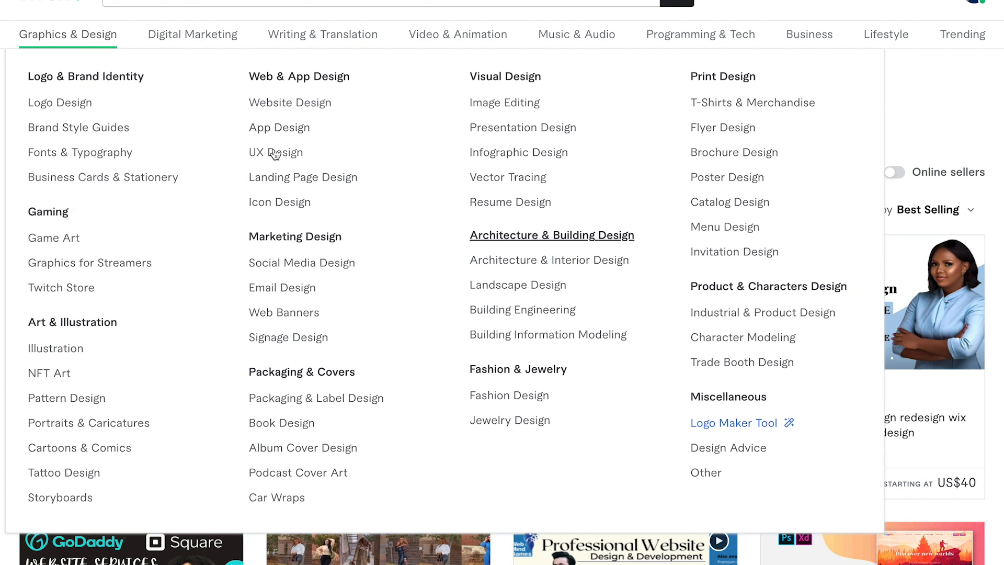
click(192, 34)
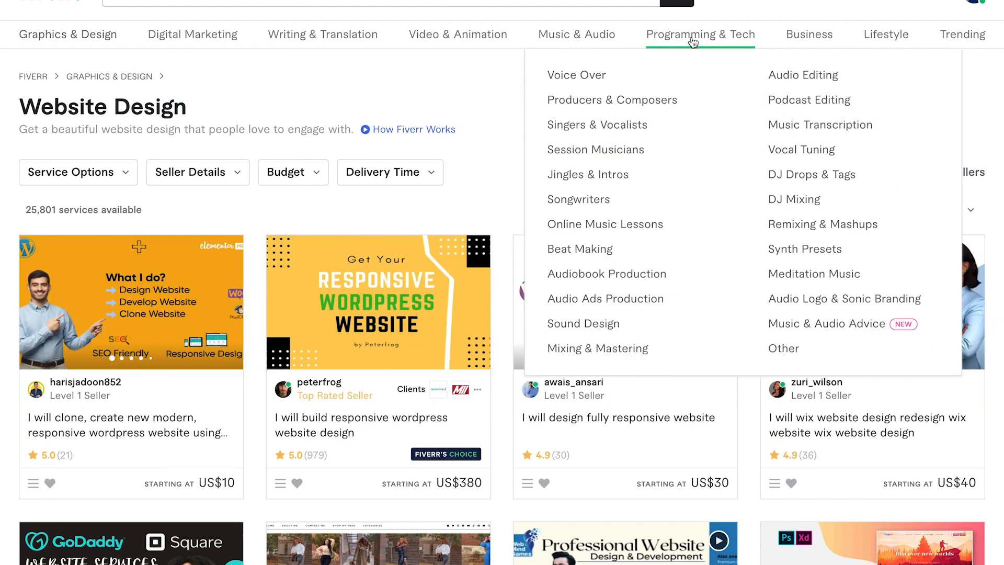
mouse_move(52, 116)
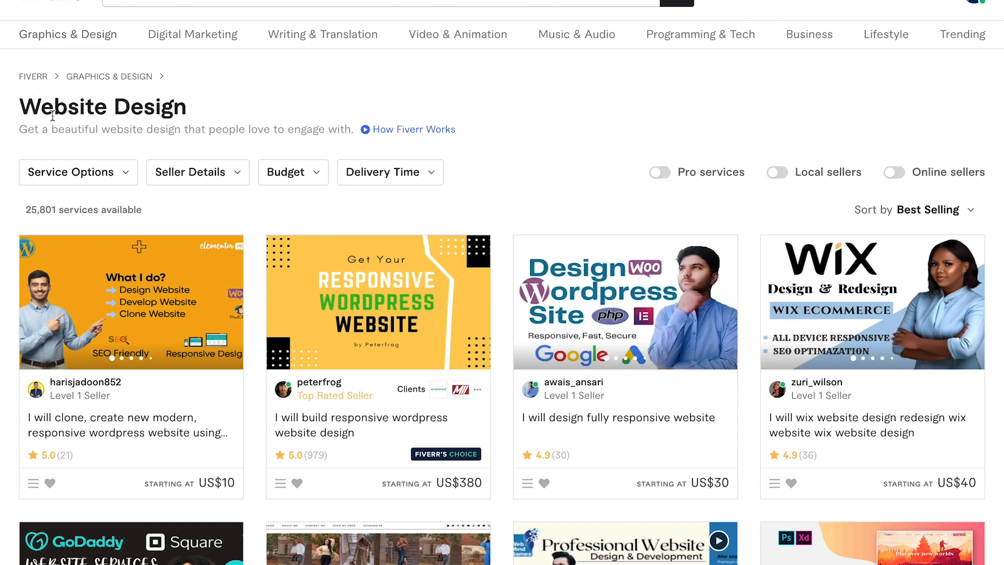
click(67, 34)
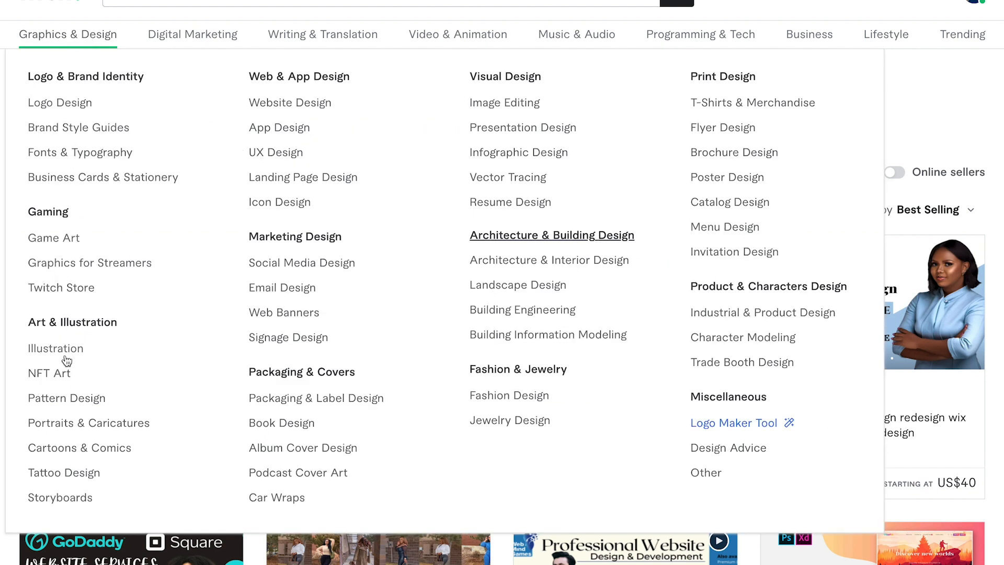
mouse_move(305, 227)
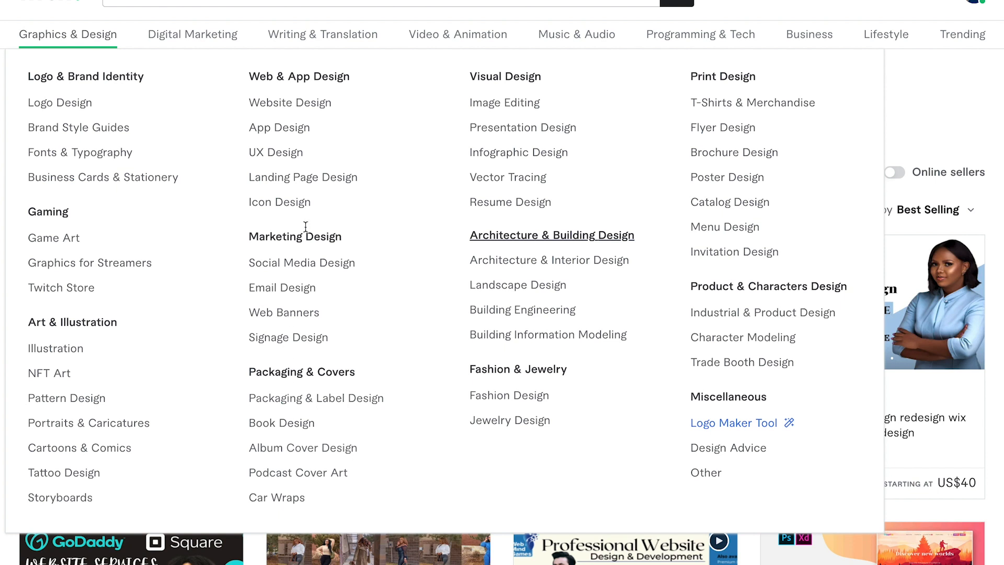
mouse_move(728, 178)
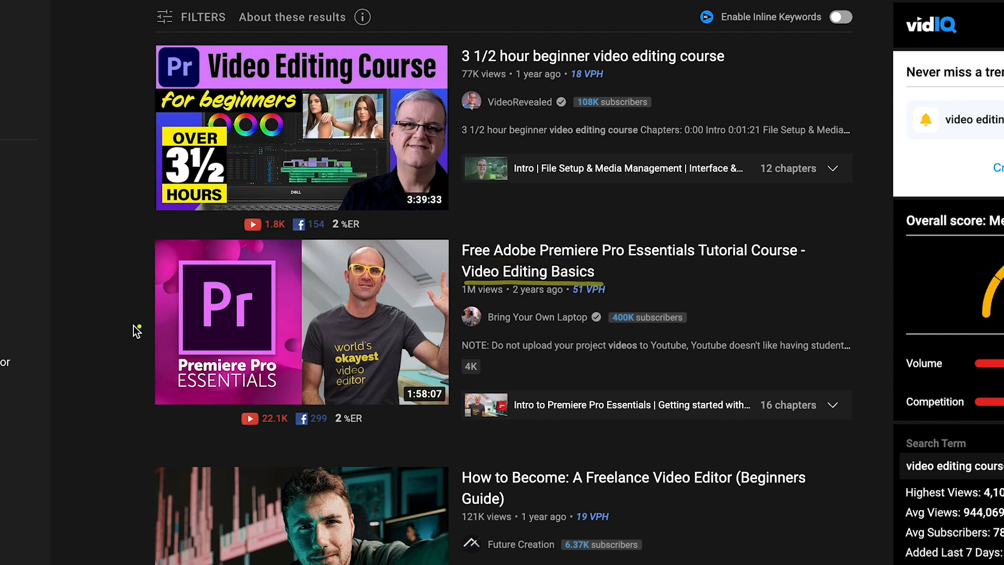
scroll(down, 3)
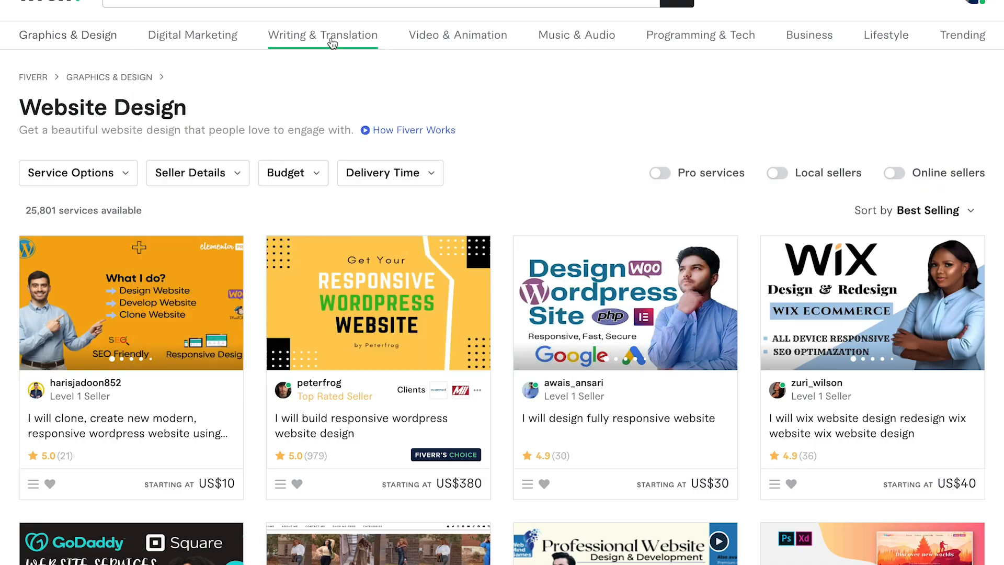
mouse_move(996, 76)
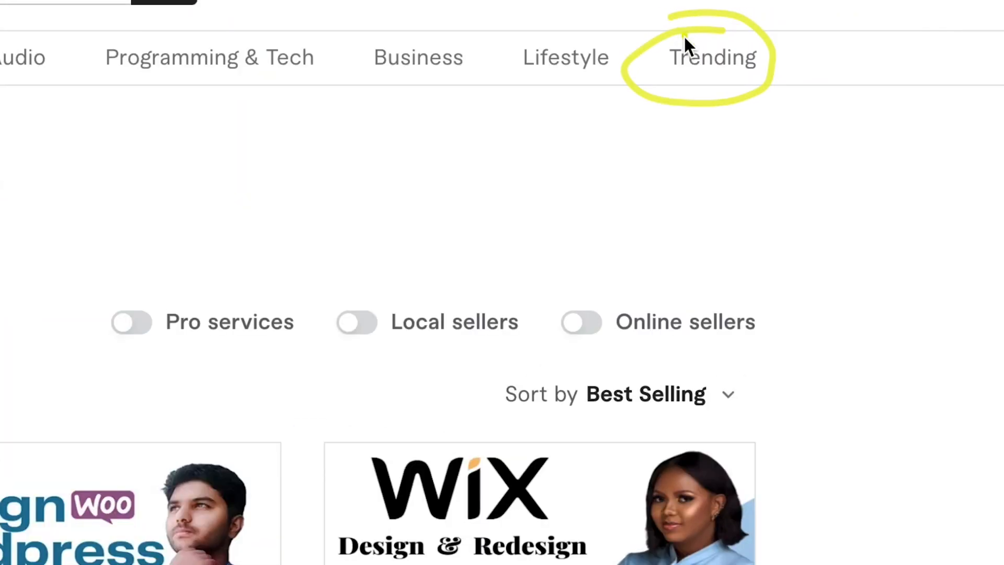
Show Fiverr's Trending menu with categories like Dropshipping, Data, SEO and Image Editing.
click(712, 57)
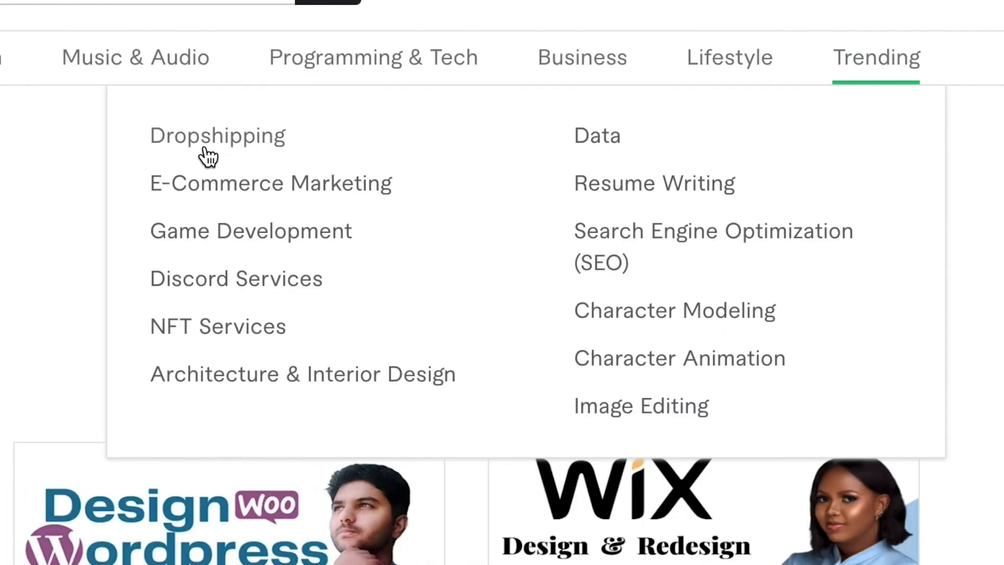
mouse_move(351, 204)
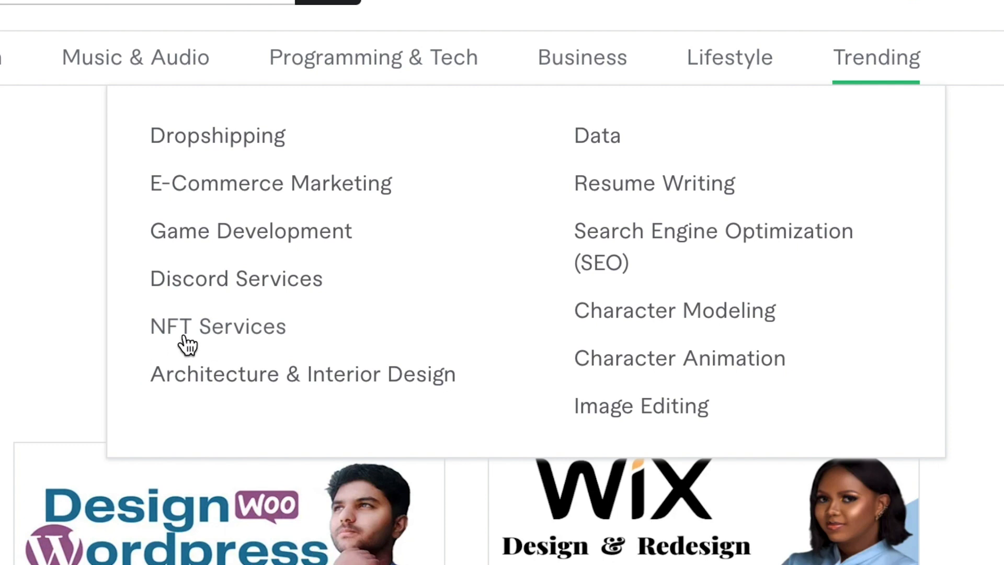
mouse_move(599, 238)
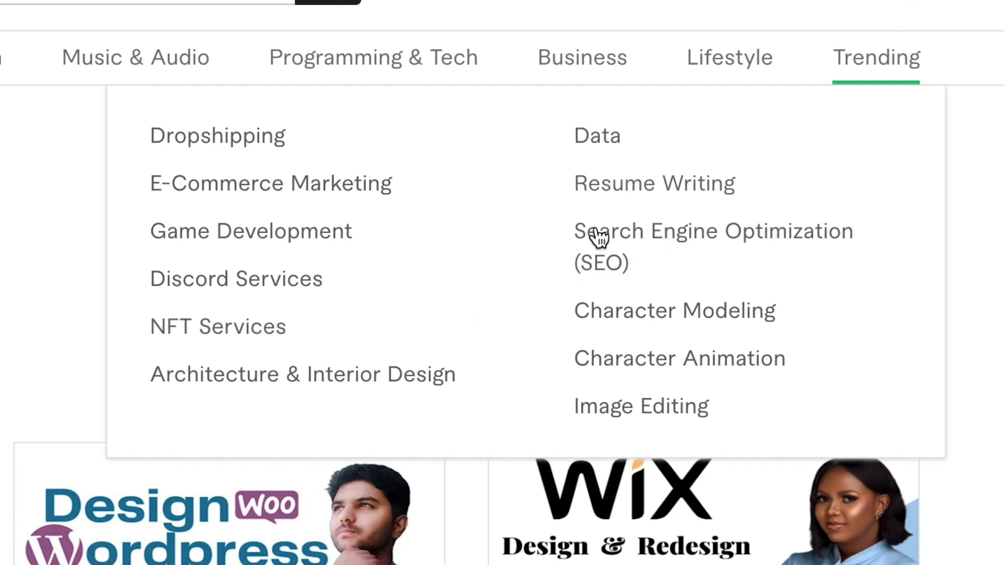
mouse_move(199, 141)
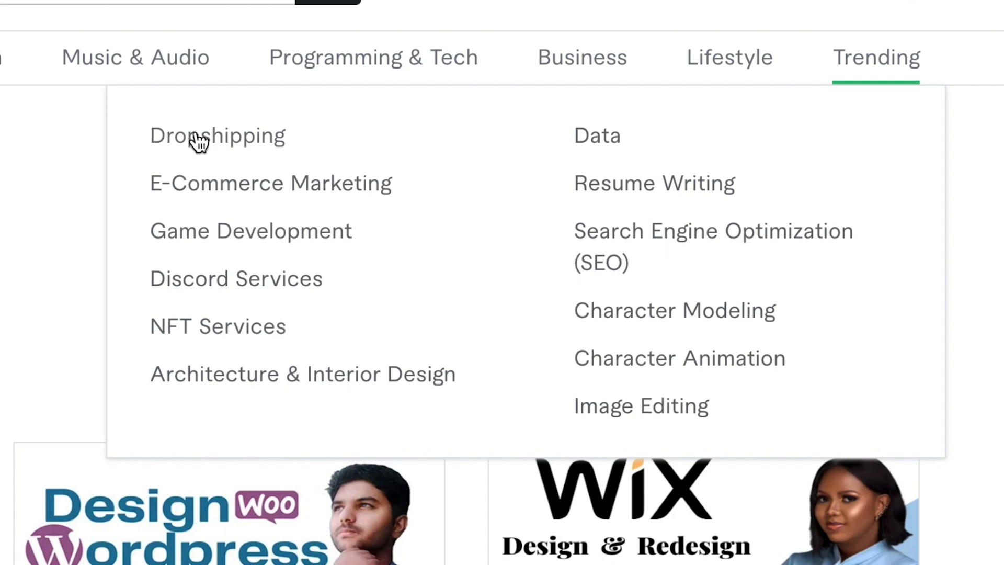
mouse_move(909, 70)
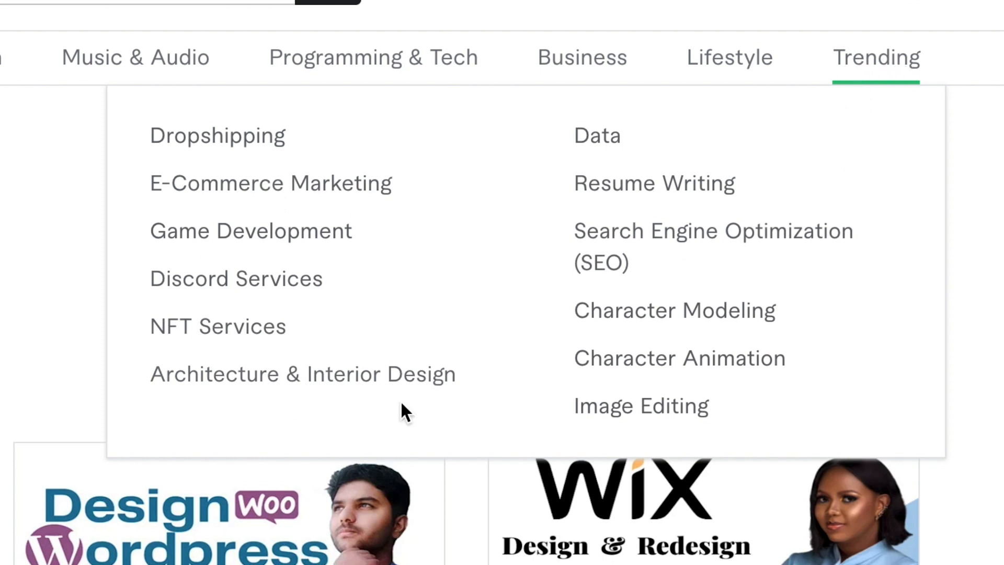
mouse_move(636, 350)
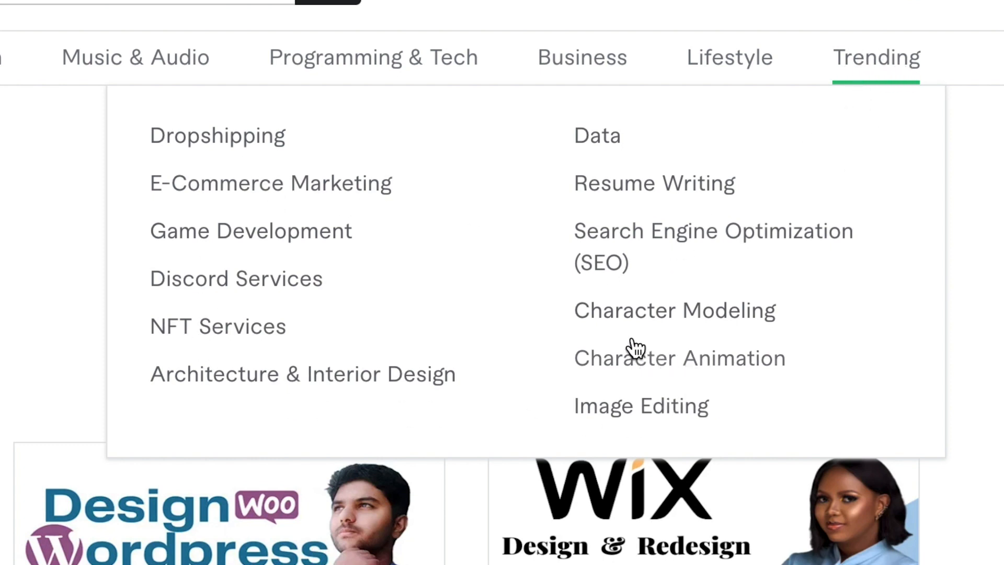
mouse_move(196, 215)
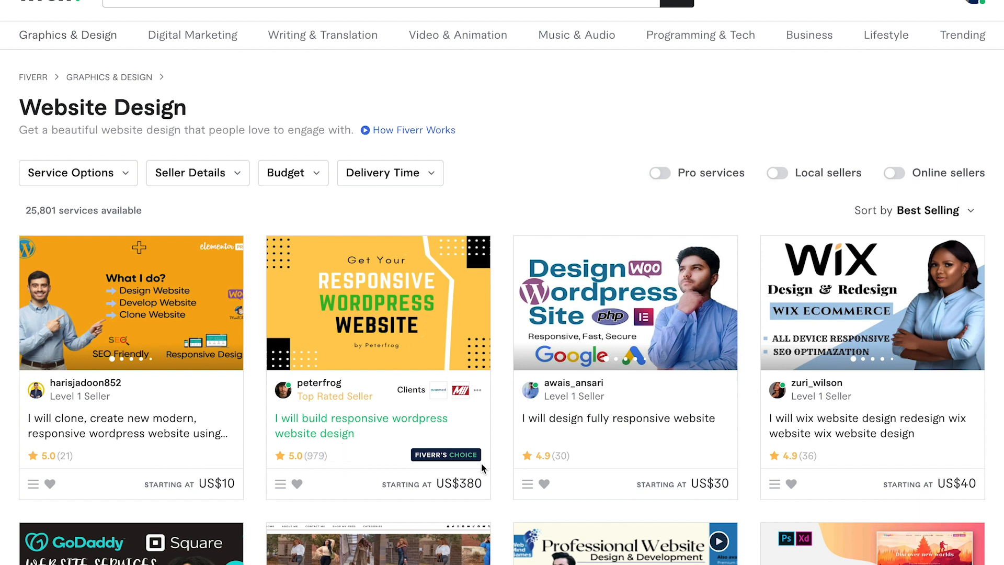
Browse down the Website Design gig results past the trending categories menu.
click(963, 34)
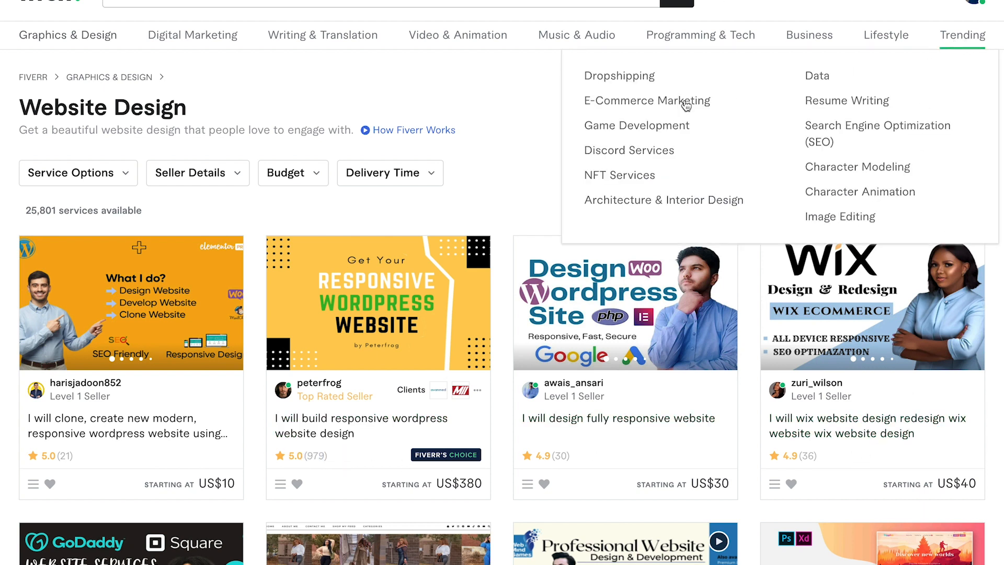
scroll(down, 3)
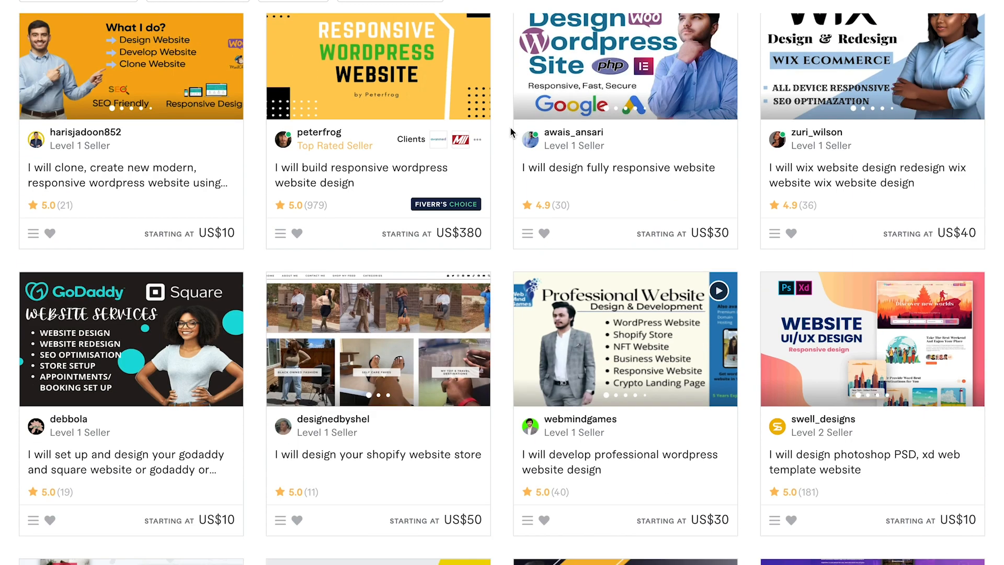
scroll(down, 3)
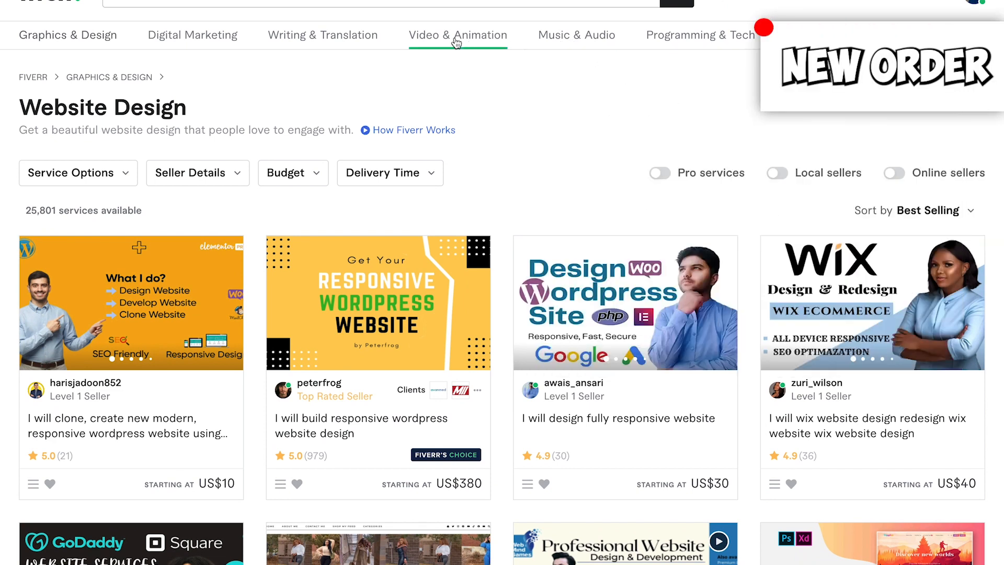
scroll(down, 3)
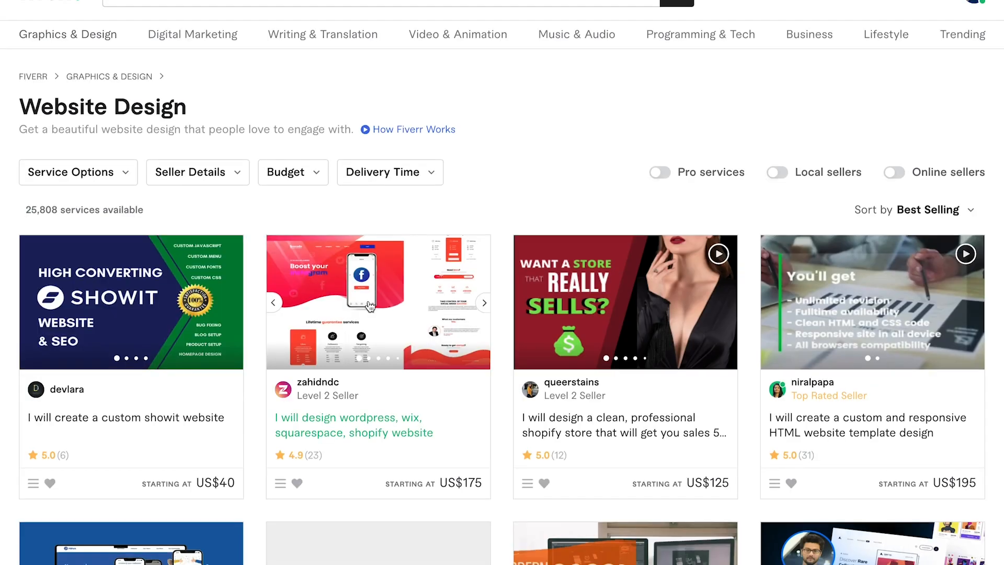
scroll(down, 3)
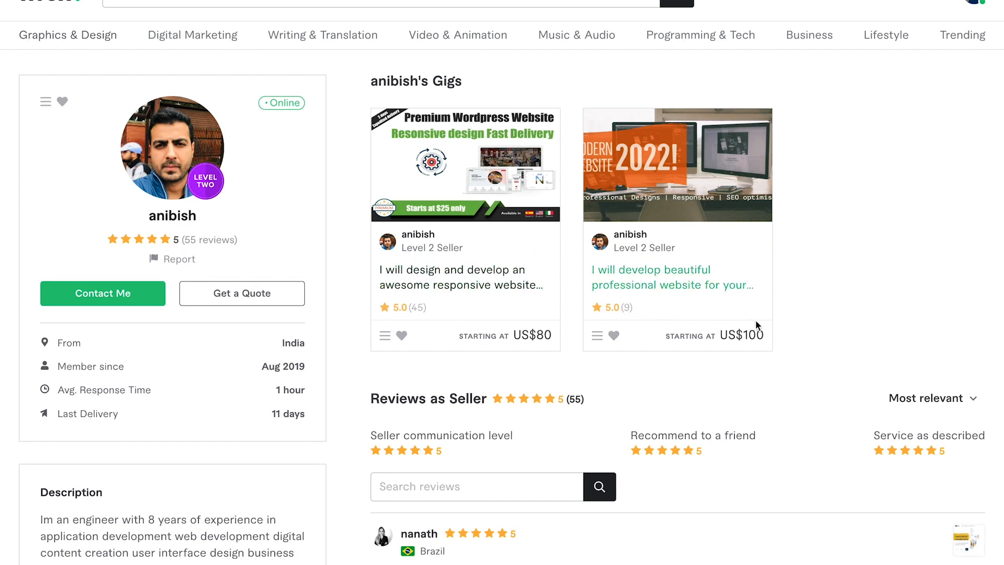
mouse_move(435, 324)
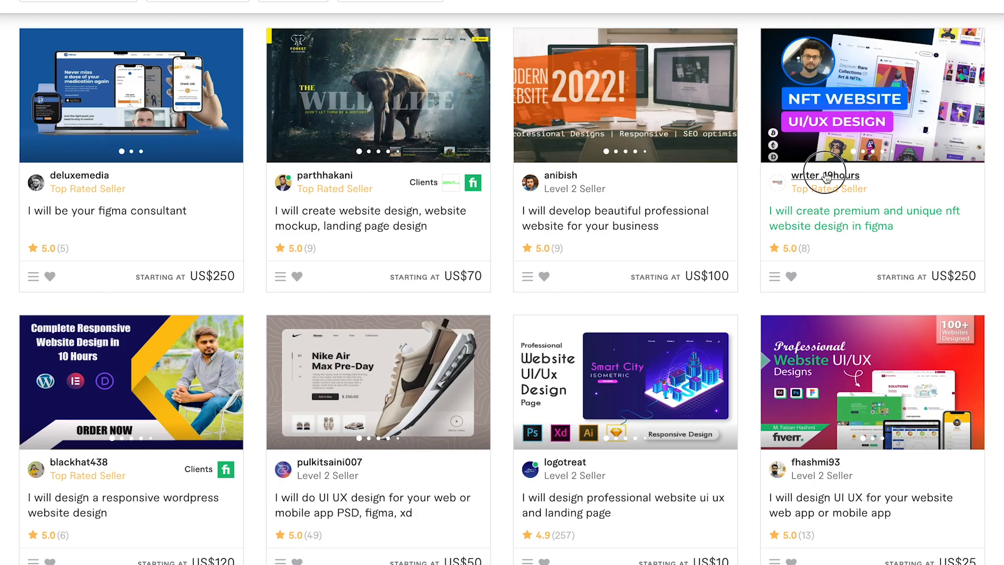
Open the top-rated NFT website designer's seller profile and look through their gigs.
click(825, 175)
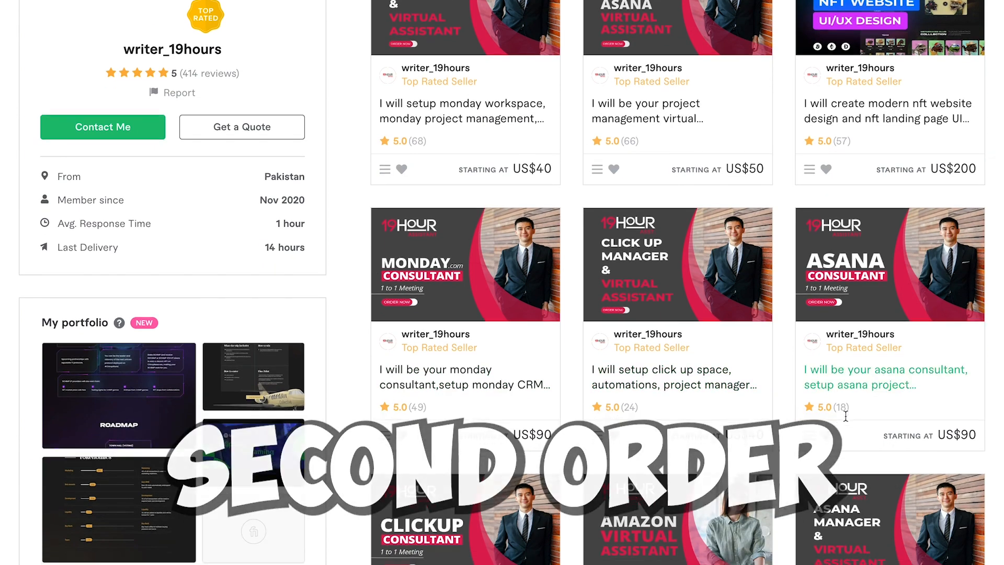
scroll(down, 3)
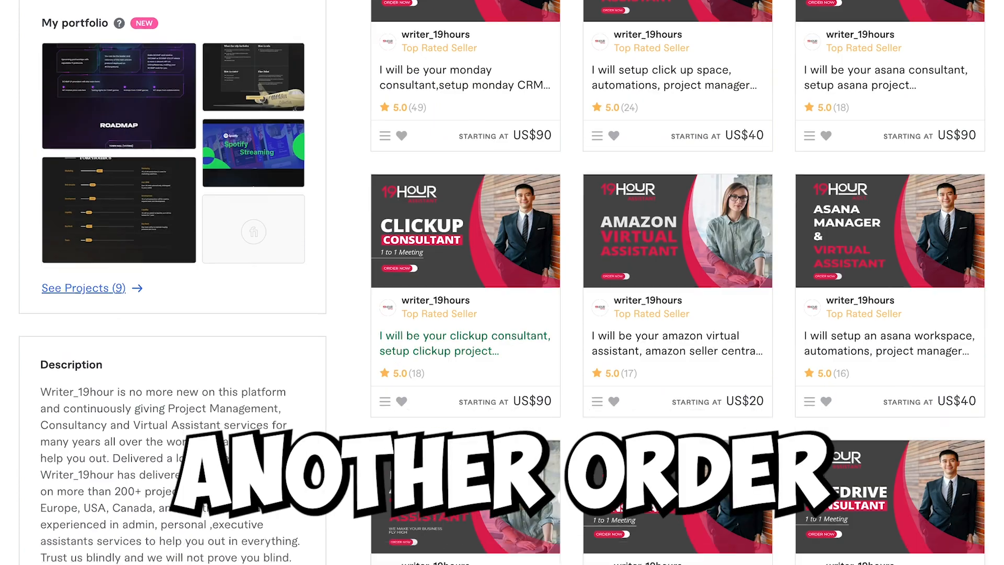
scroll(down, 3)
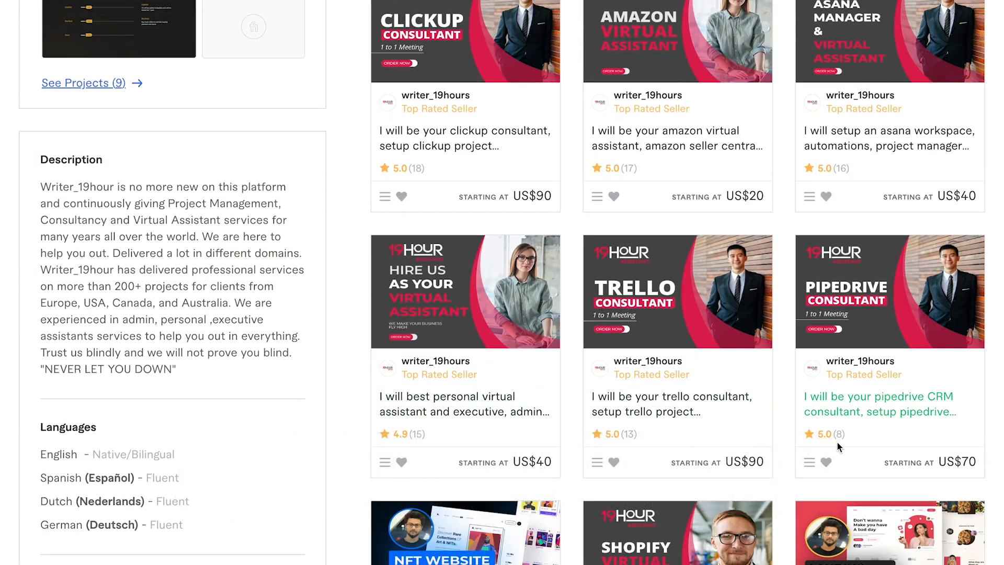
scroll(down, 3)
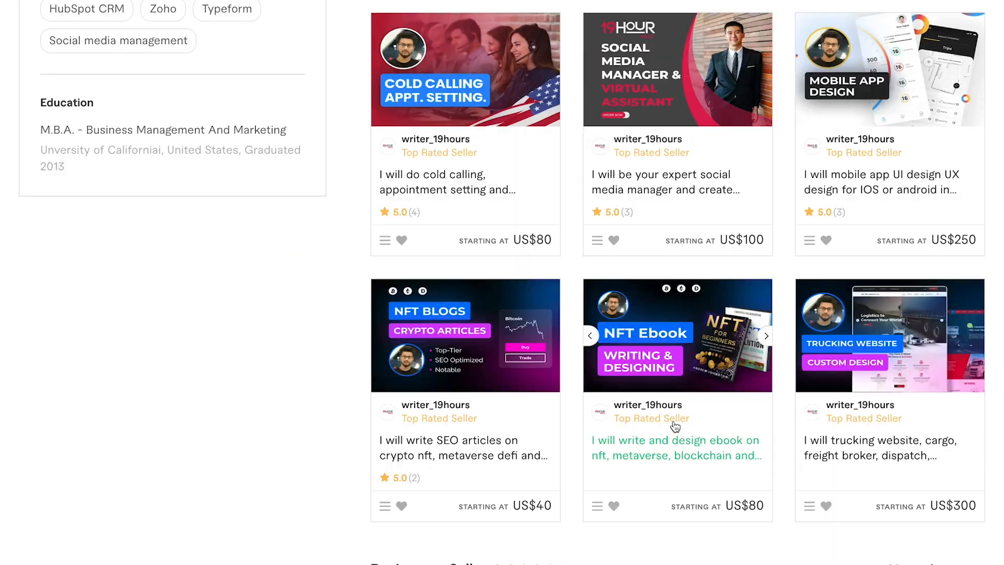
scroll(down, 3)
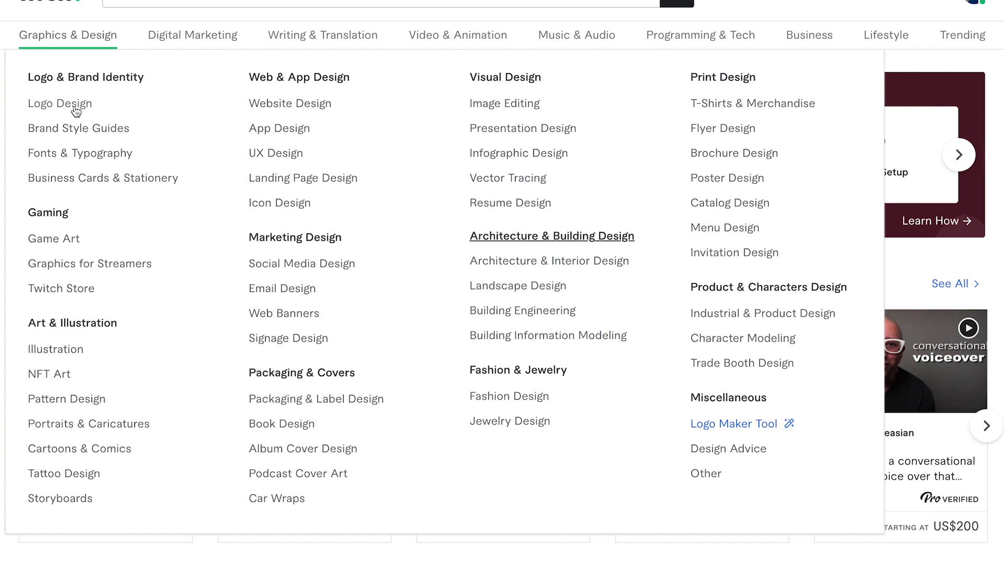
click(61, 103)
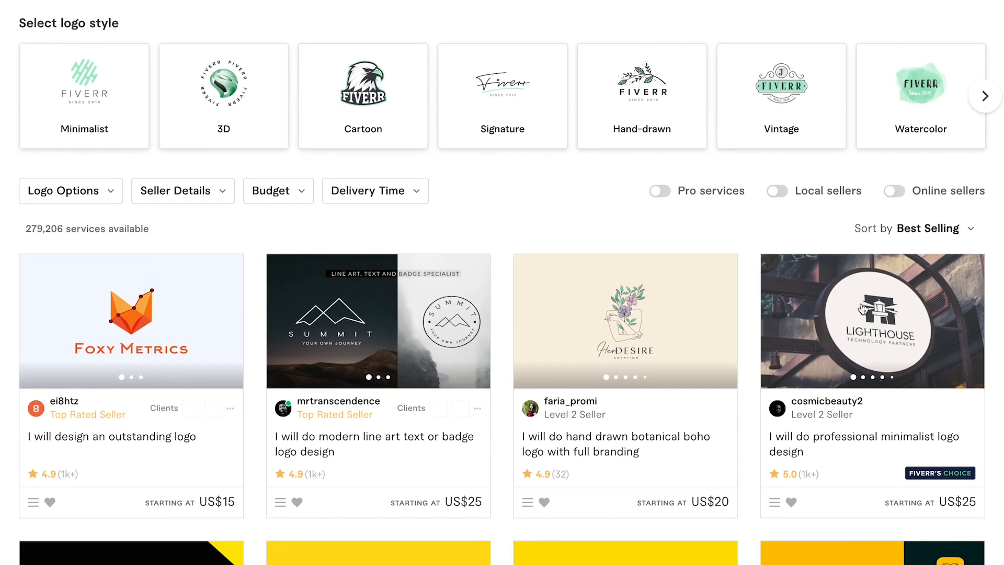
scroll(down, 3)
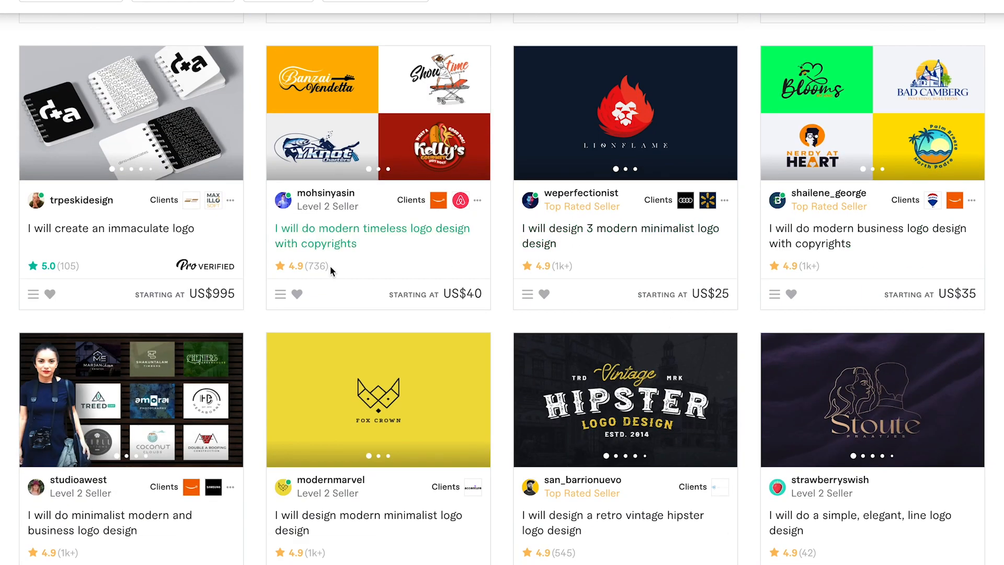
scroll(down, 3)
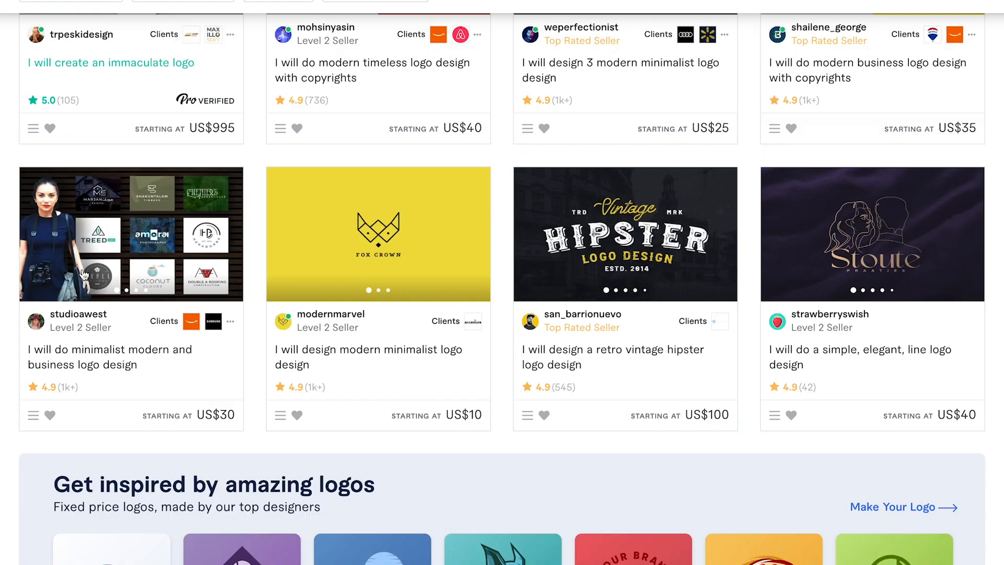
scroll(down, 3)
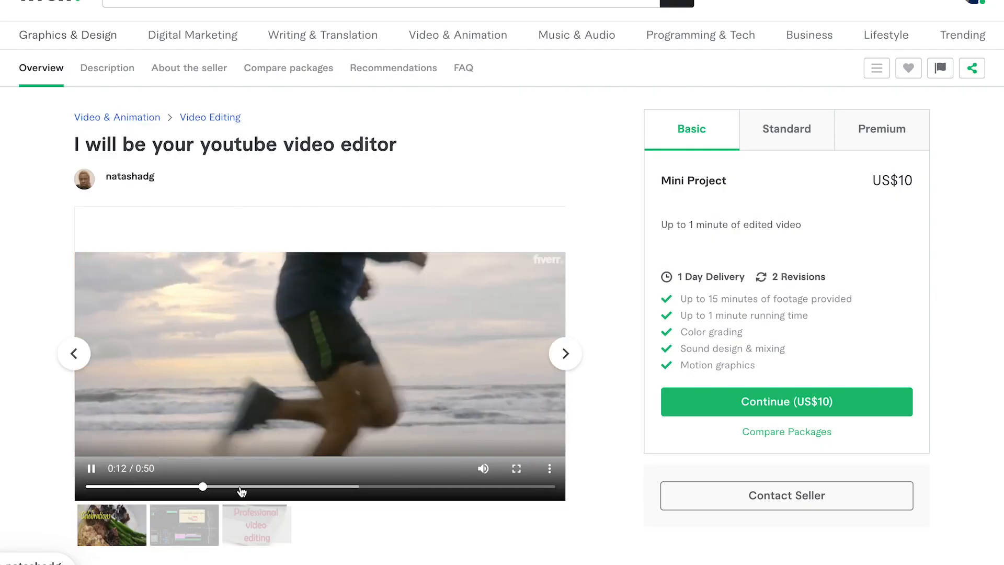
click(184, 525)
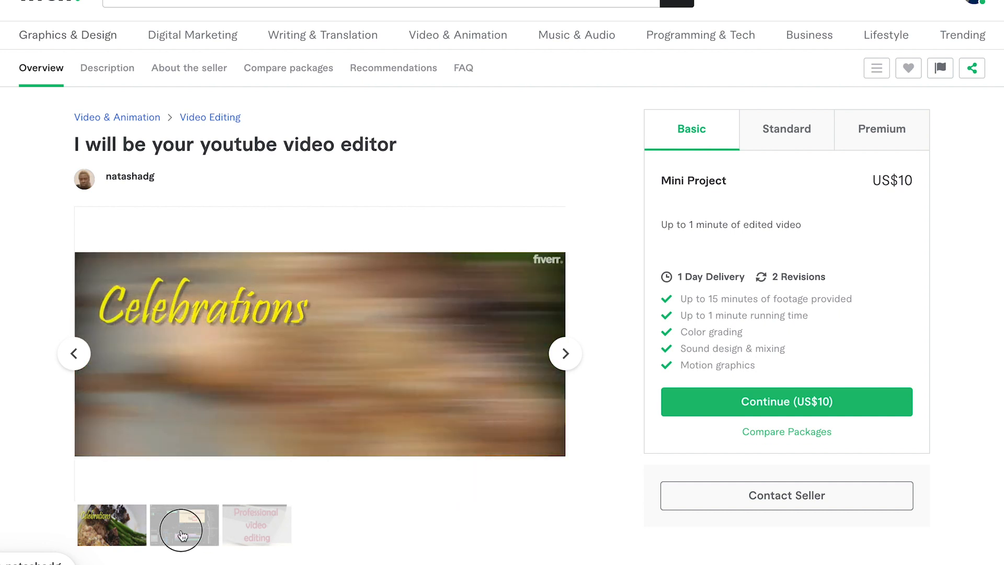
click(184, 528)
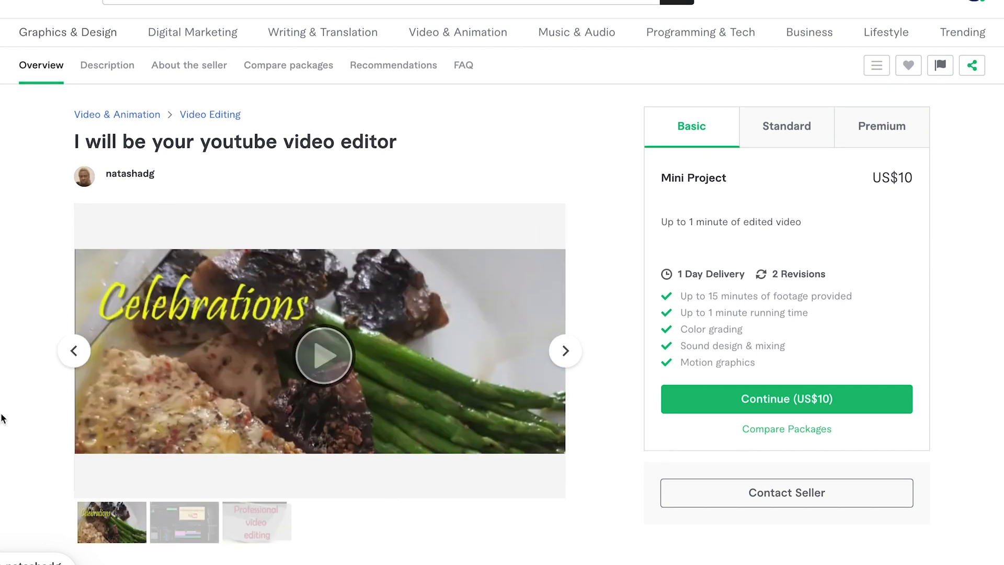
scroll(down, 3)
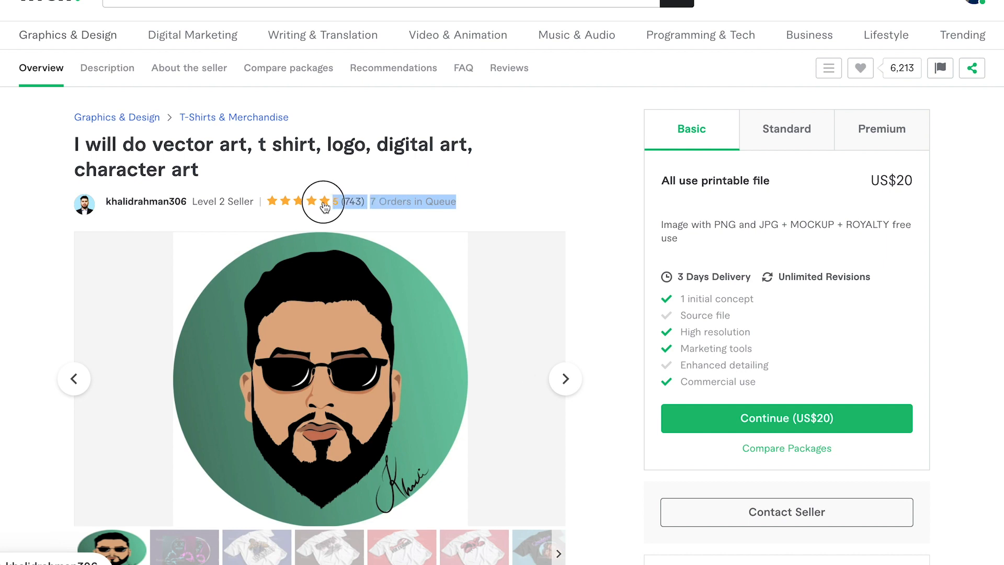
scroll(down, 3)
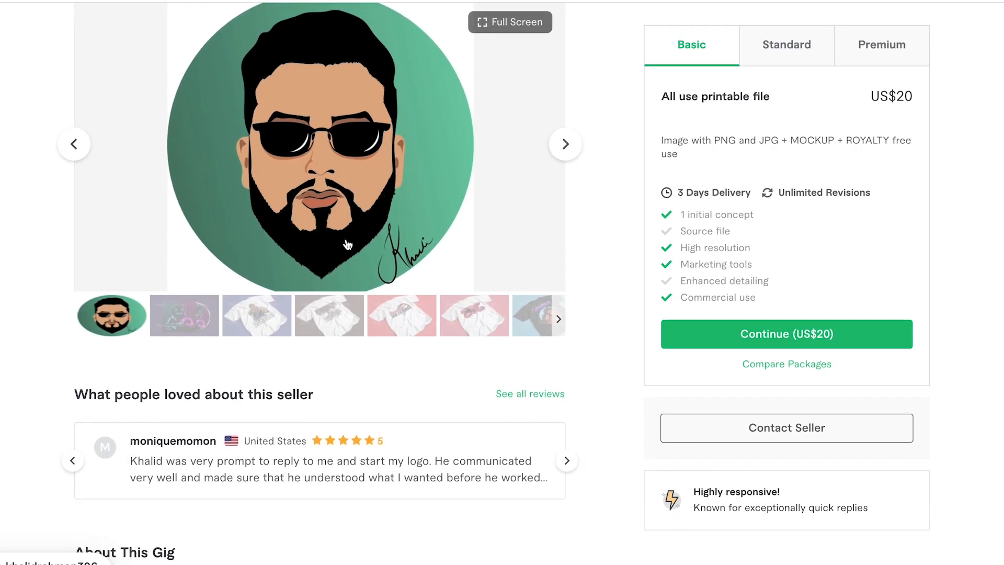
scroll(down, 3)
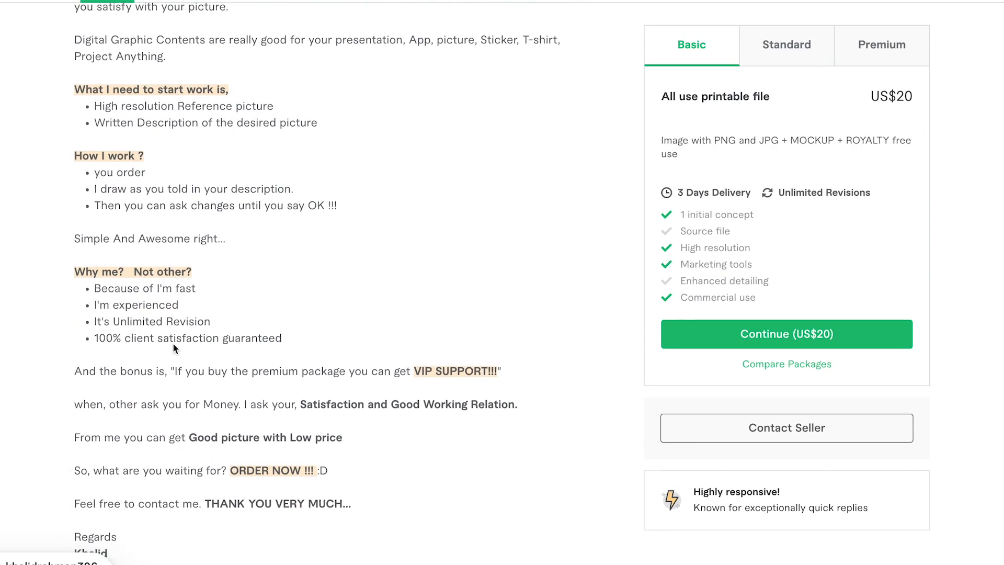
scroll(up, 3)
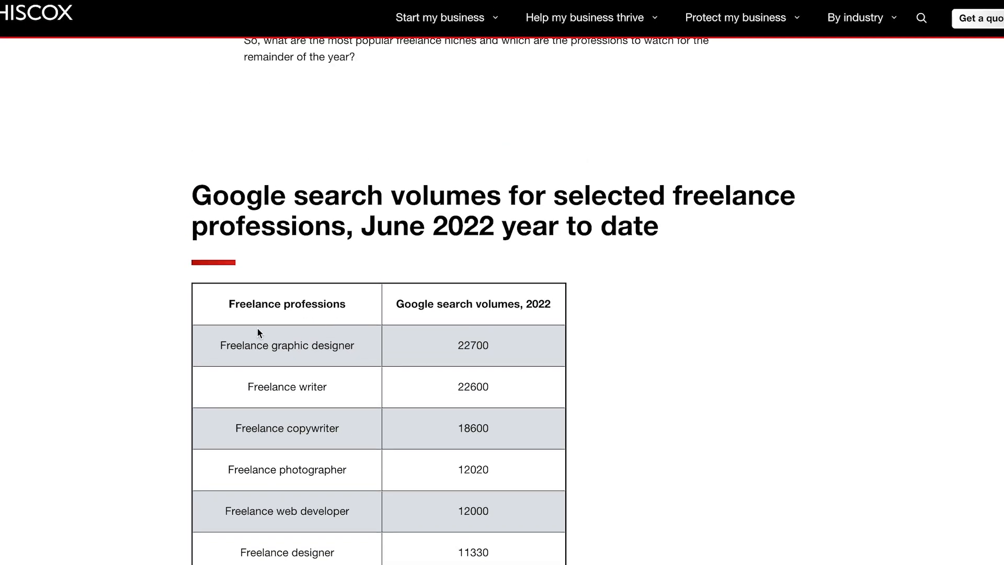
Revisit the Hiscox search-volume table topped by freelance graphic designer.
double_click(473, 350)
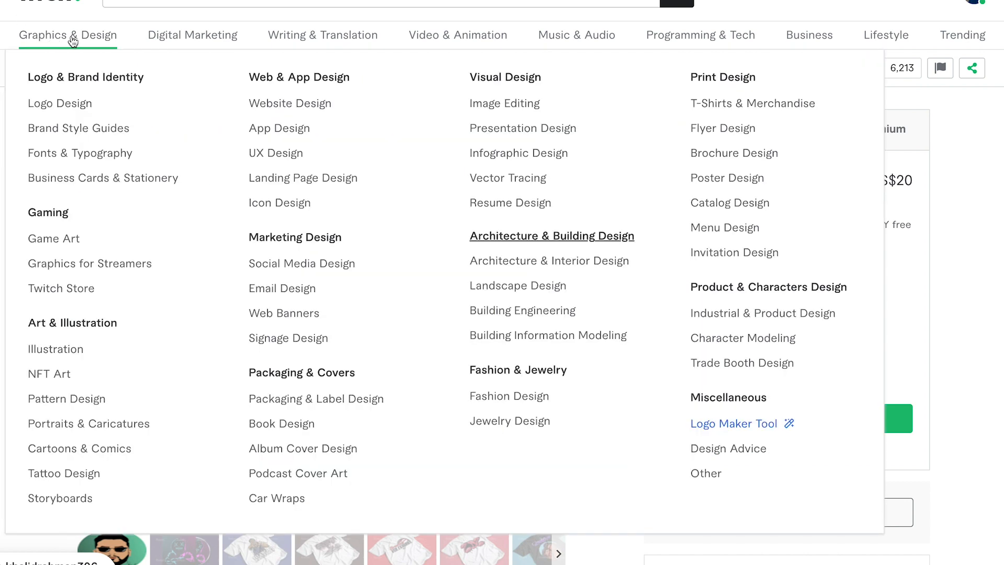
mouse_move(136, 38)
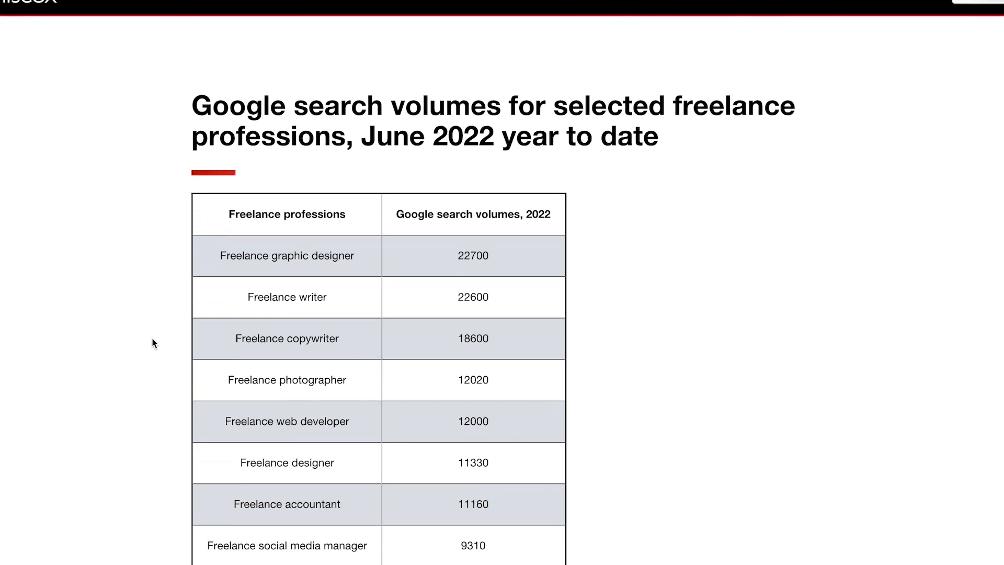
scroll(down, 3)
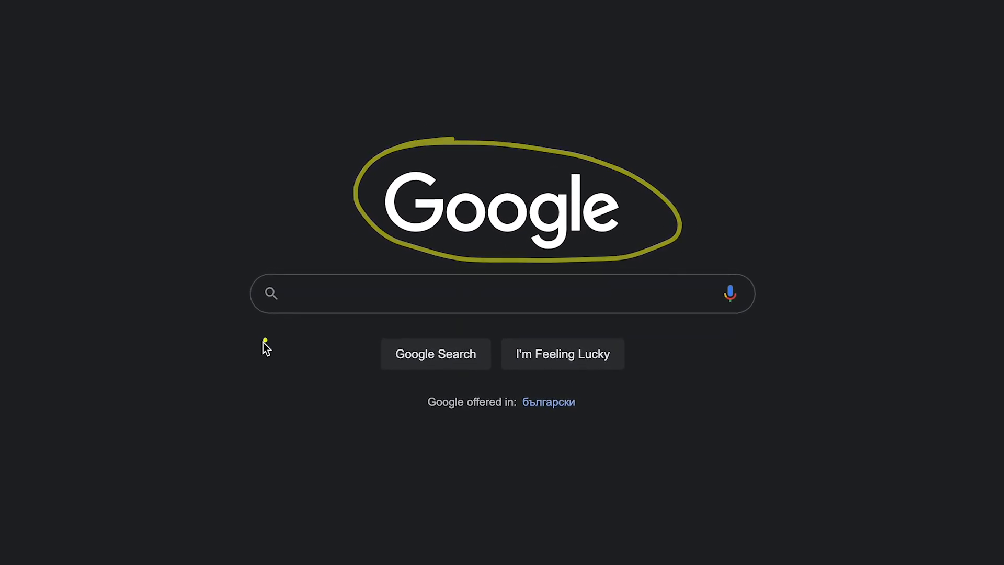
Enter example Google queries 'I wanna hire freelan' and 'how to become fr'.
text(I wanna hire freelance graphic design)
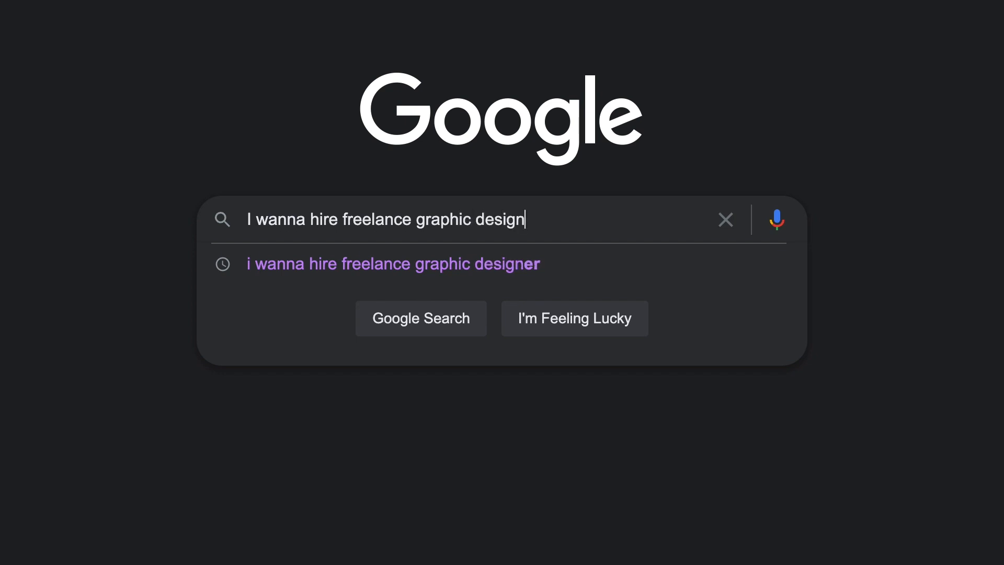
text(how to become fr)
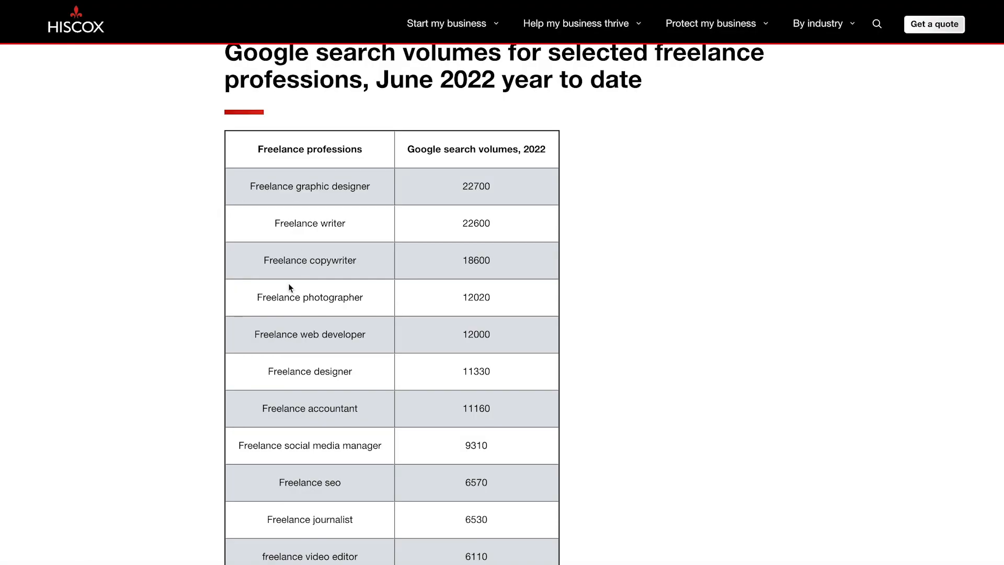
Scroll the Hiscox table down to the Freelance seo row at 6570.
scroll(down, 3)
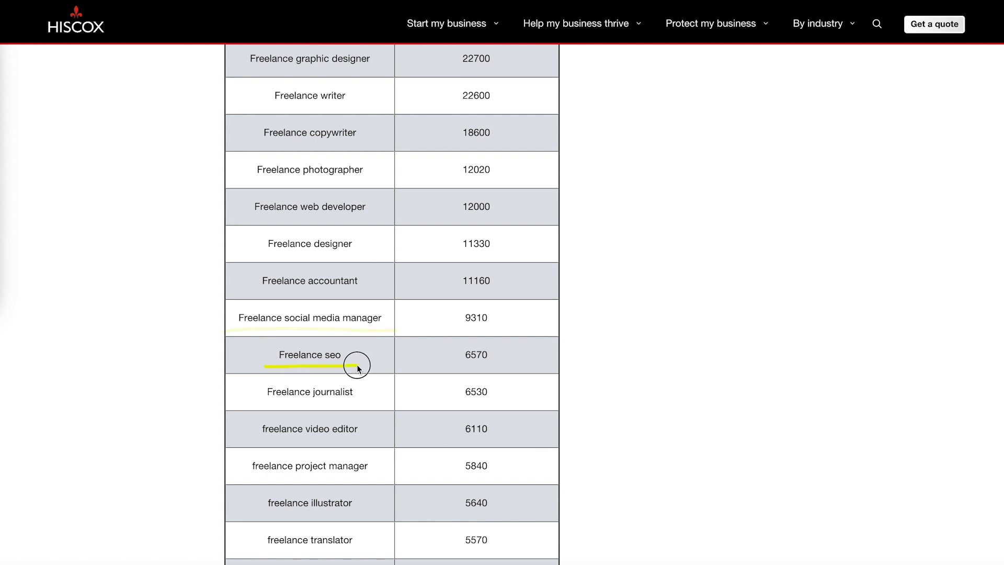
mouse_move(189, 307)
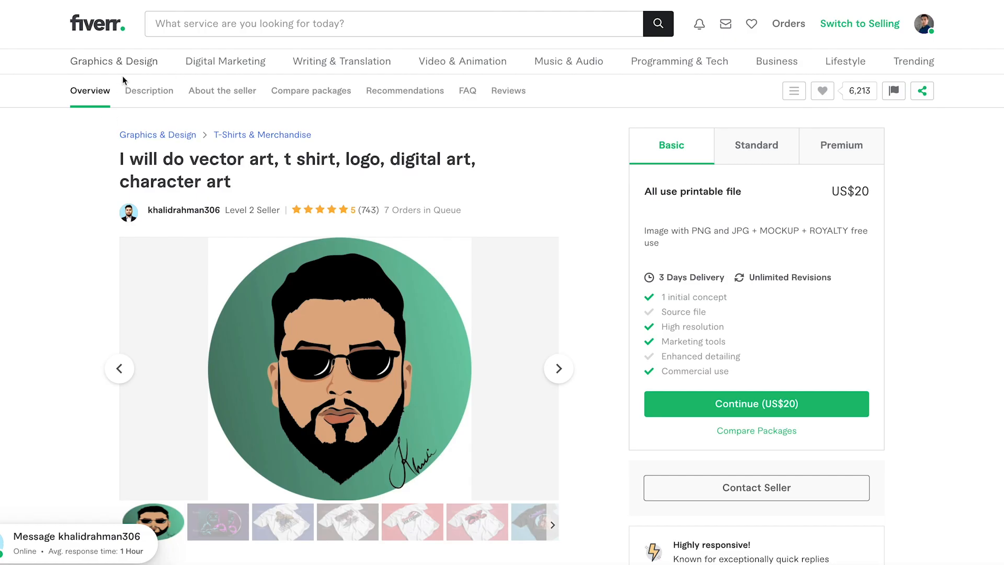
mouse_move(225, 60)
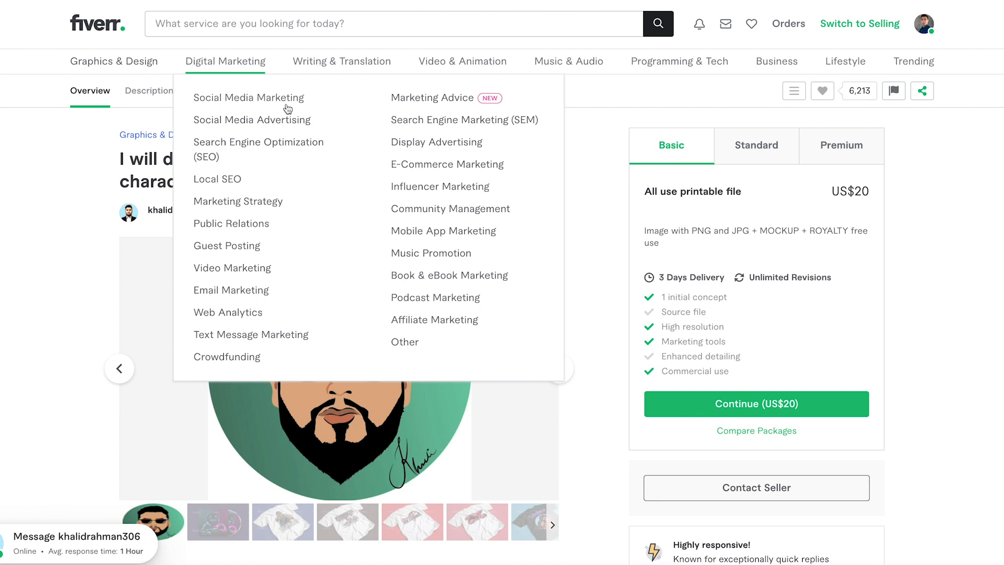
mouse_move(245, 167)
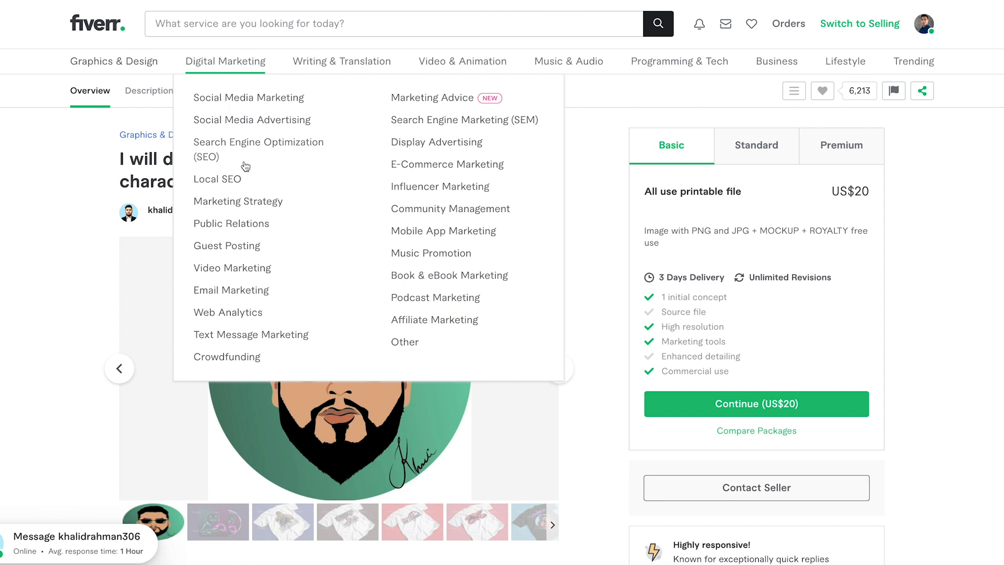
mouse_move(221, 72)
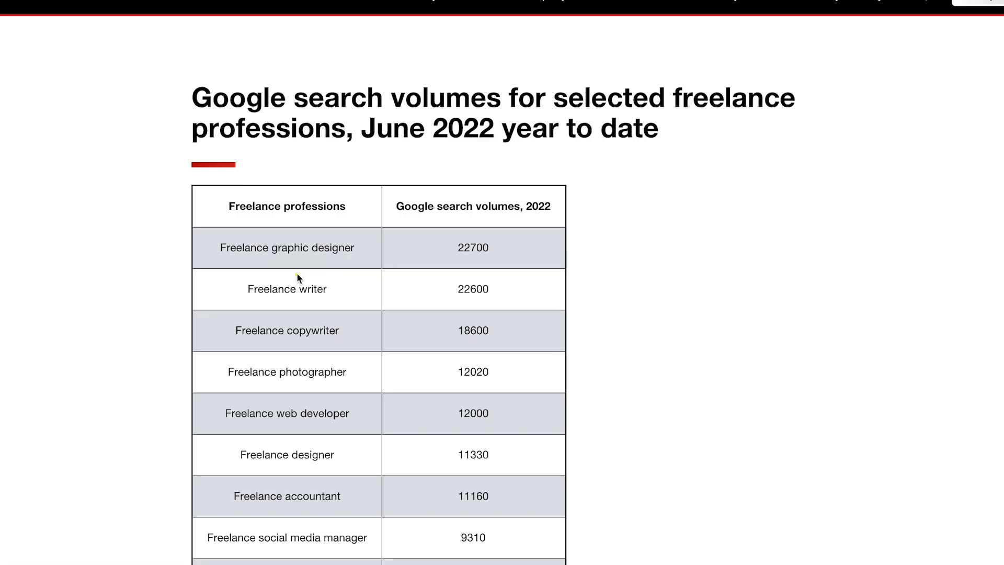
Highlight the freelance ux designer row and the 9310 social media manager search volume.
drag(230, 288, 343, 289)
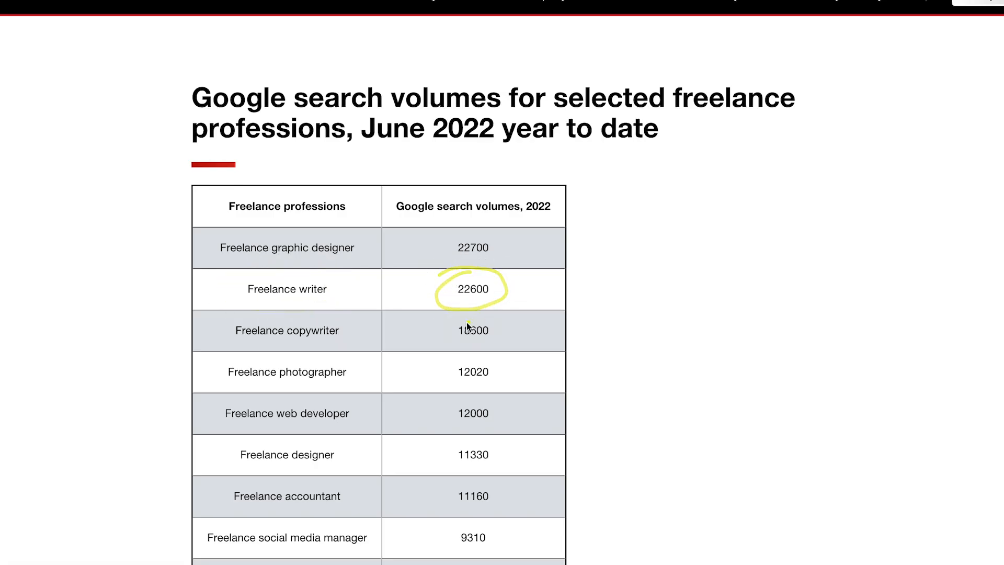
scroll(down, 3)
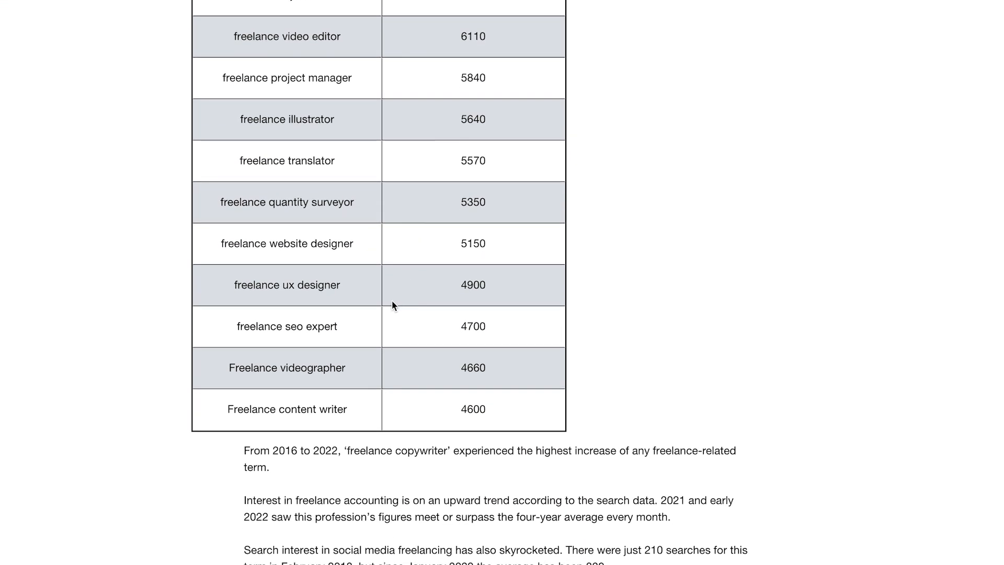
double_click(287, 284)
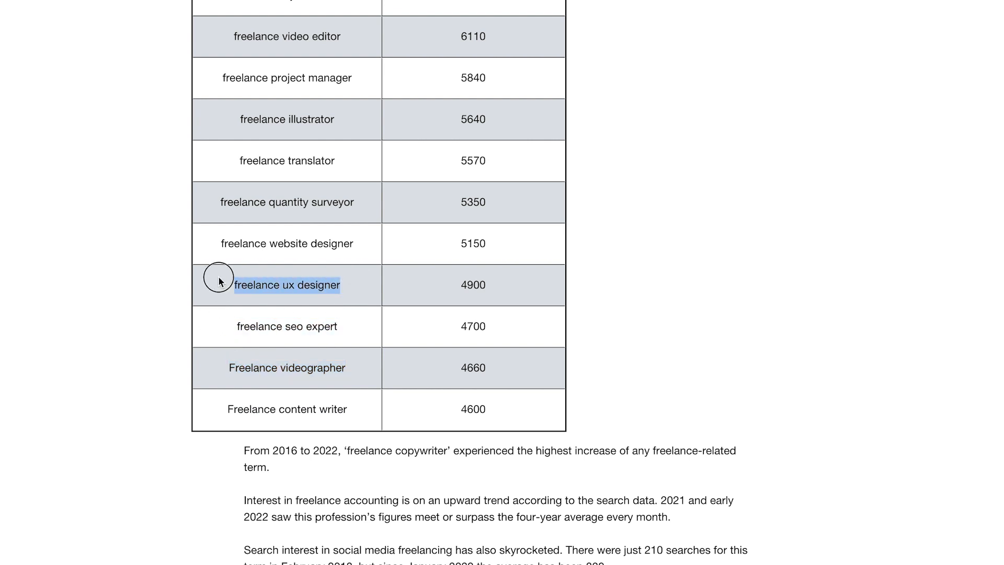
scroll(up, 3)
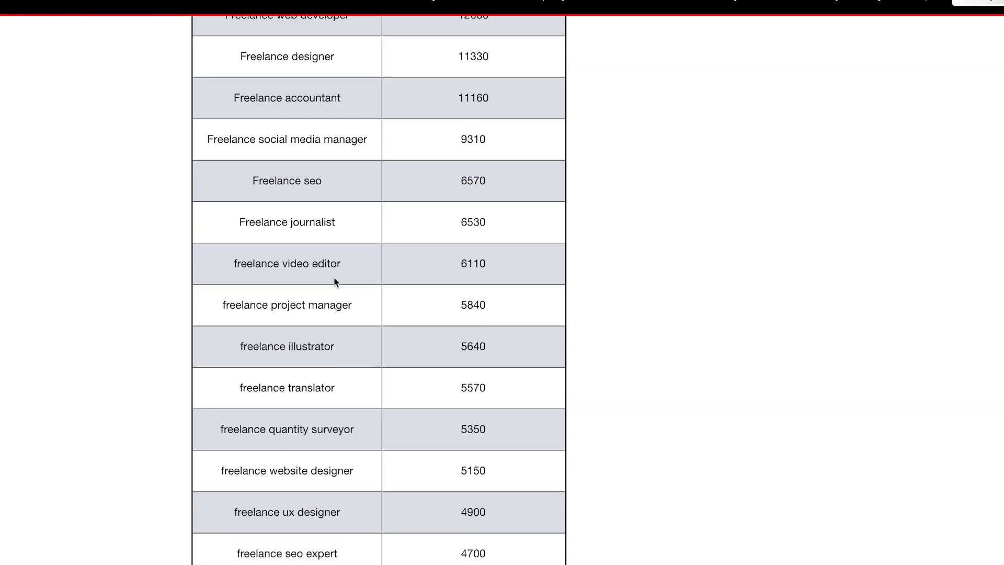
double_click(473, 146)
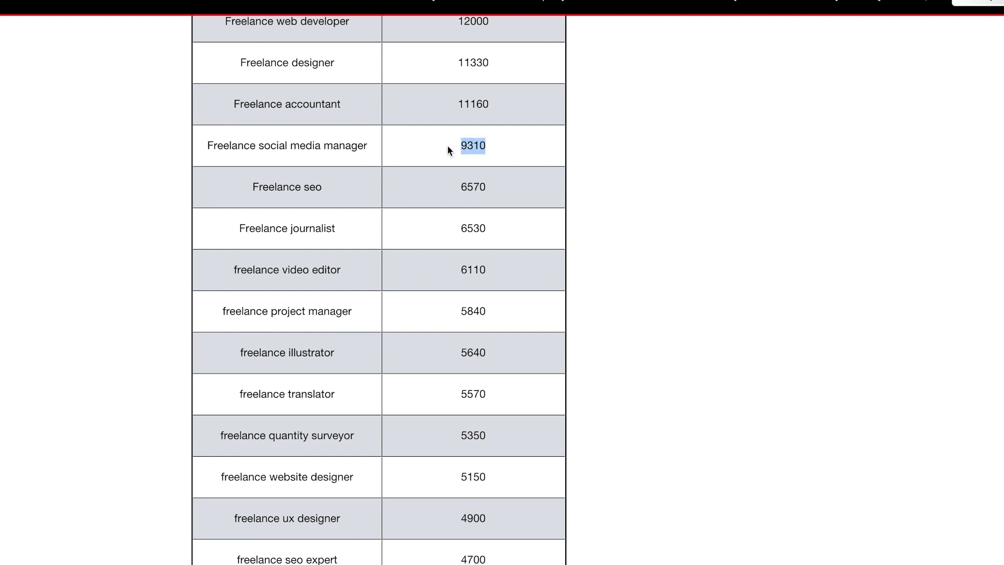
Scroll through the rest of the table down to freelance content writer at 4600.
scroll(up, 3)
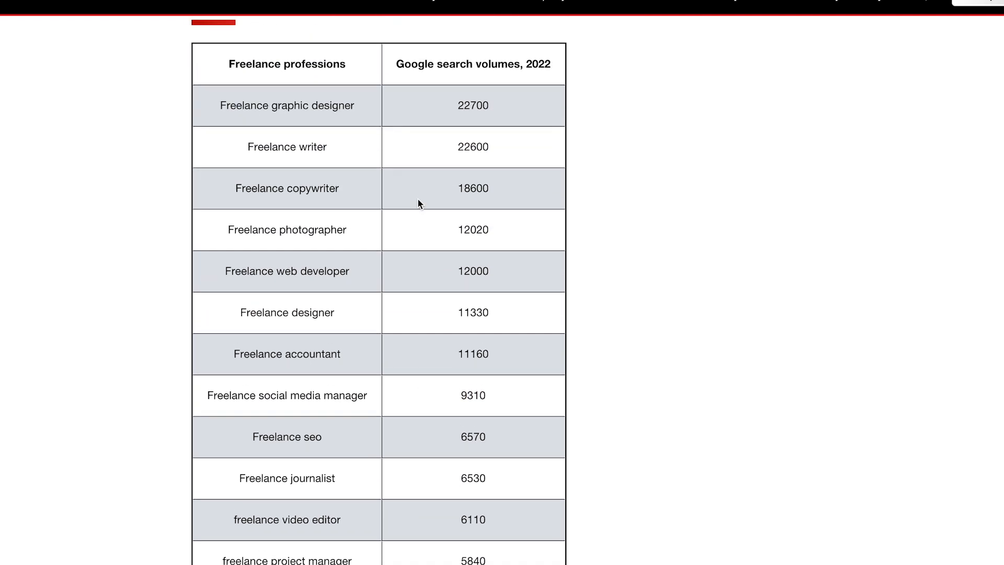
scroll(down, 3)
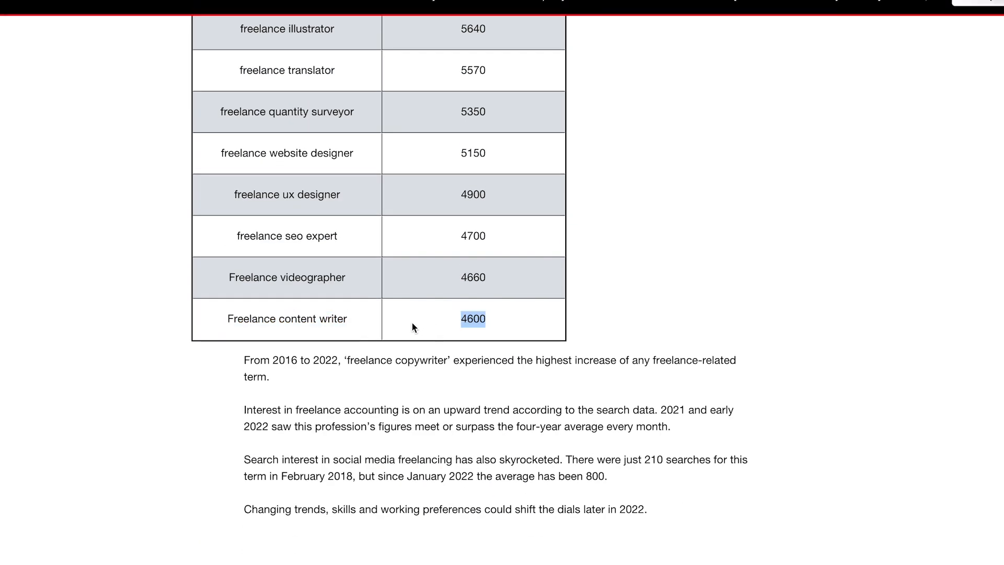
mouse_move(458, 293)
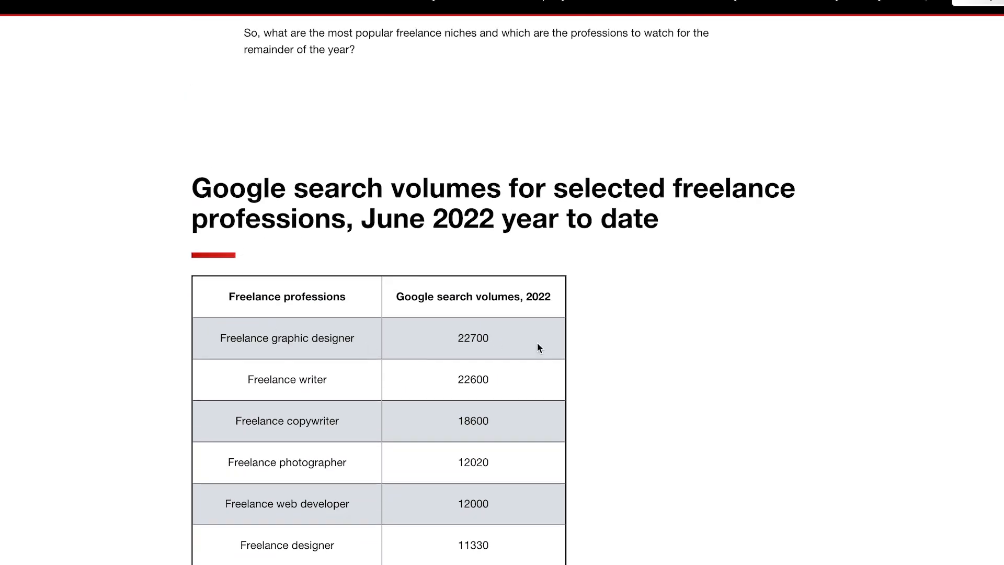
scroll(down, 3)
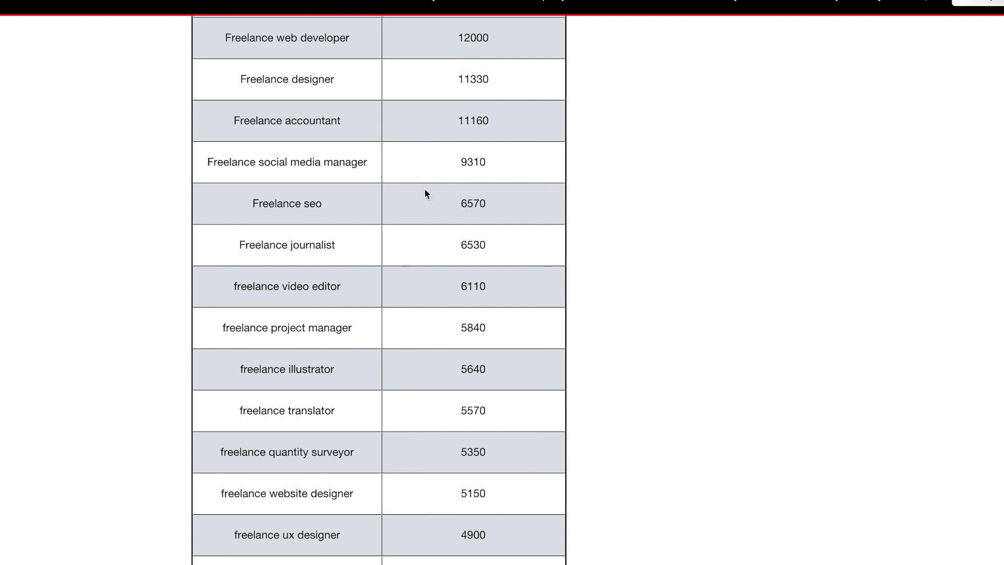
scroll(up, 3)
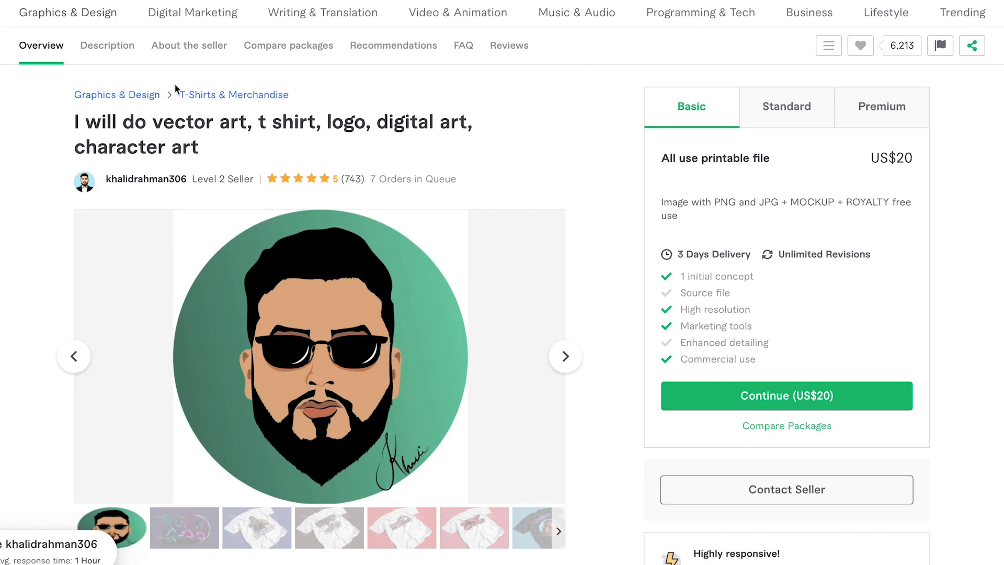
mouse_move(193, 13)
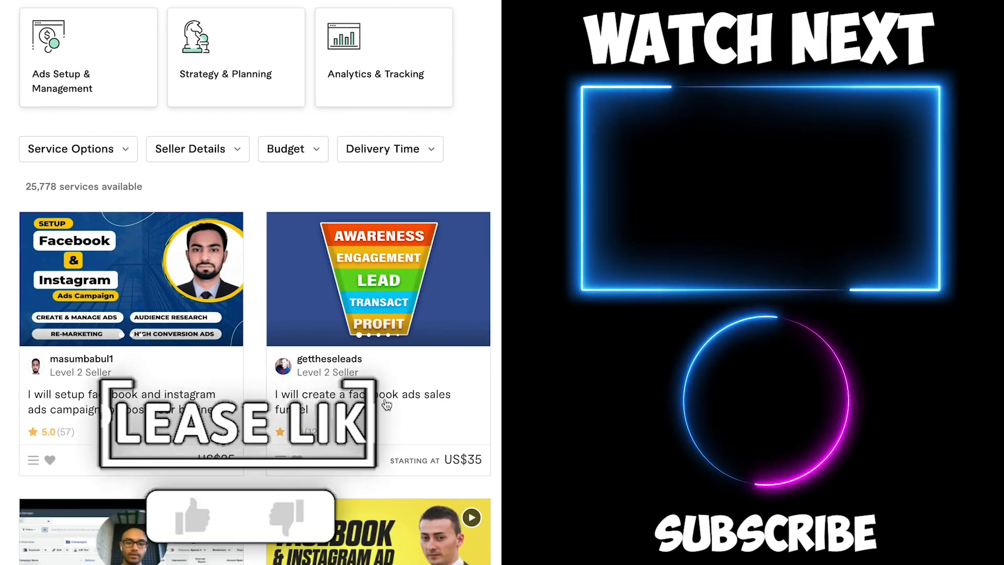
Browse Facebook and Instagram ads gigs including hkaeley's US$295 coaching and valleys2785's US$95 management.
scroll(down, 3)
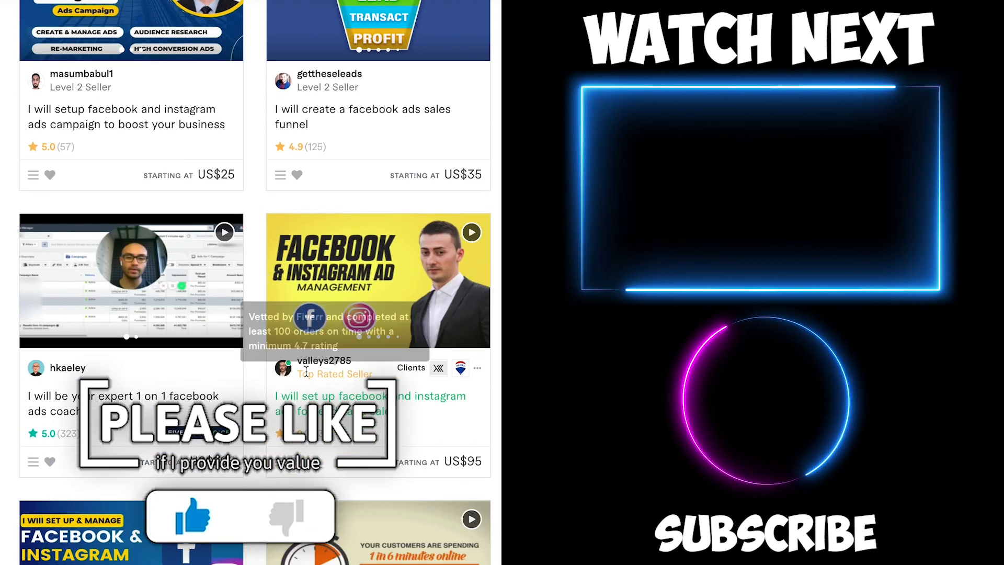
scroll(down, 3)
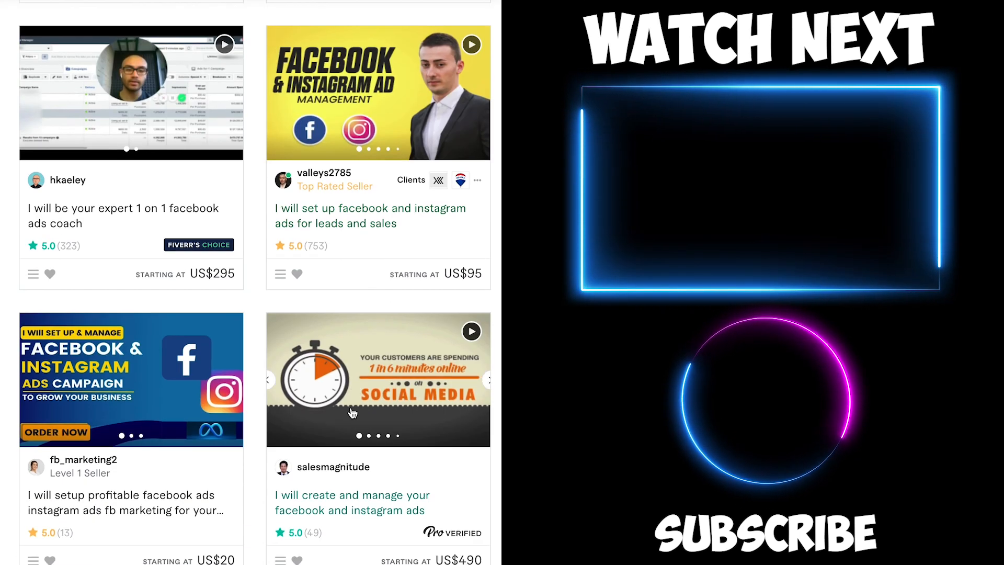